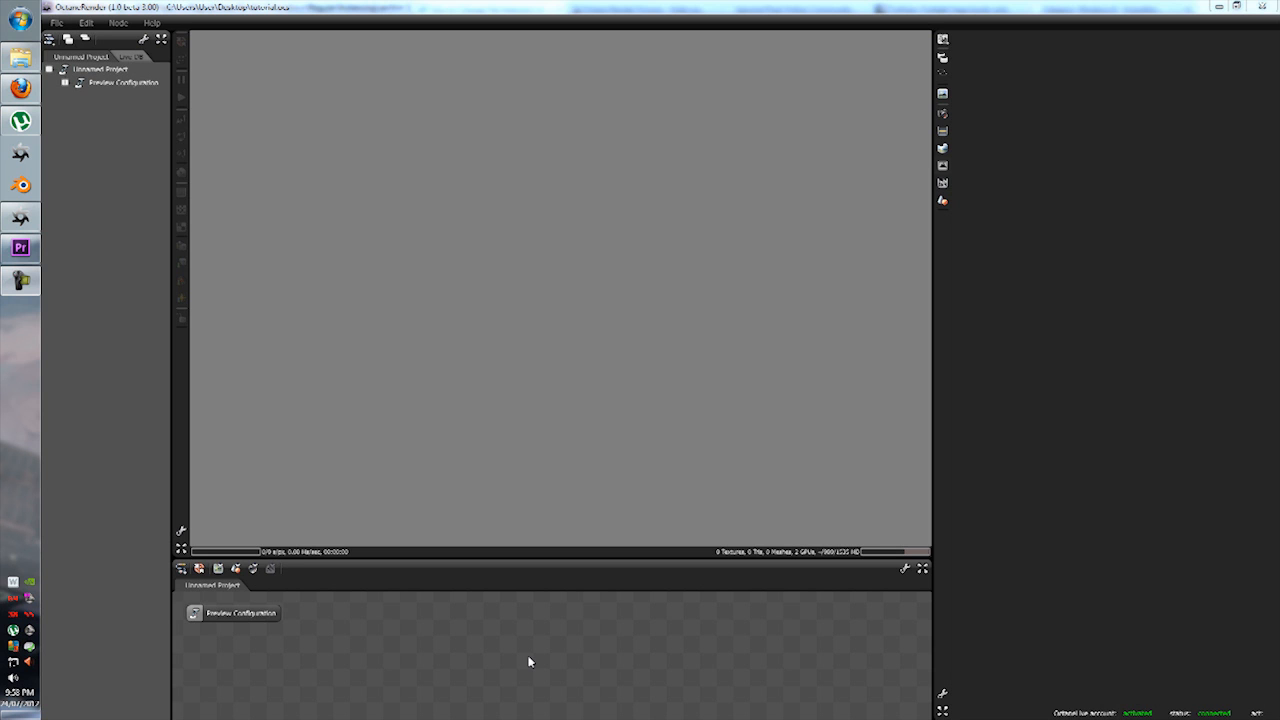
pyautogui.moveTo(157, 129)
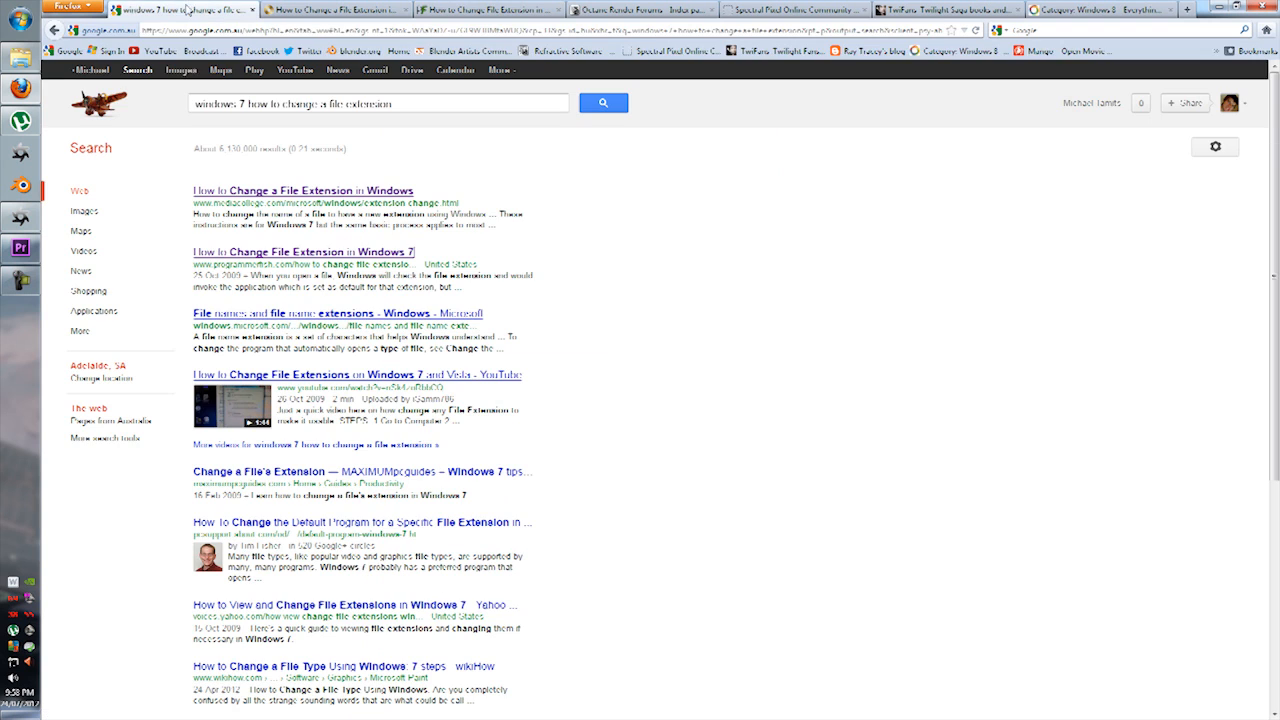
# Open the Octane forum post announcing the instancing preview build and scroll through it.
pyautogui.click(567, 51)
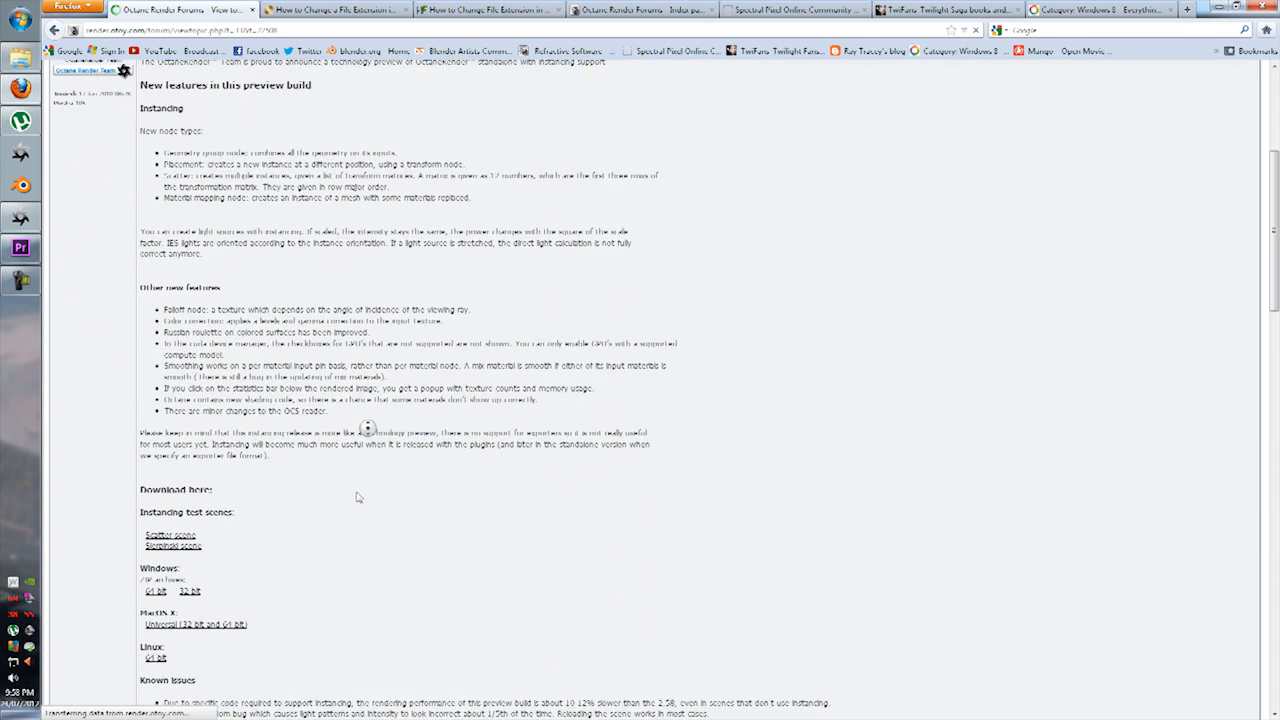
pyautogui.scroll(-3)
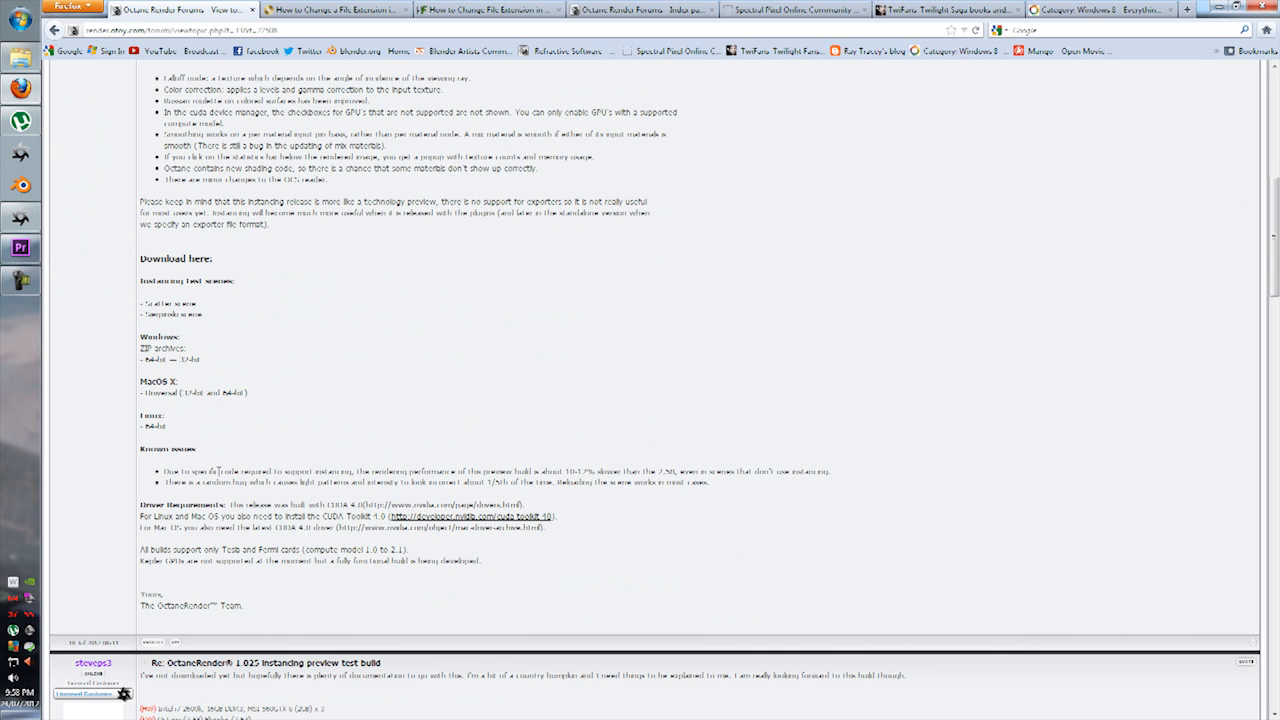
pyautogui.scroll(3)
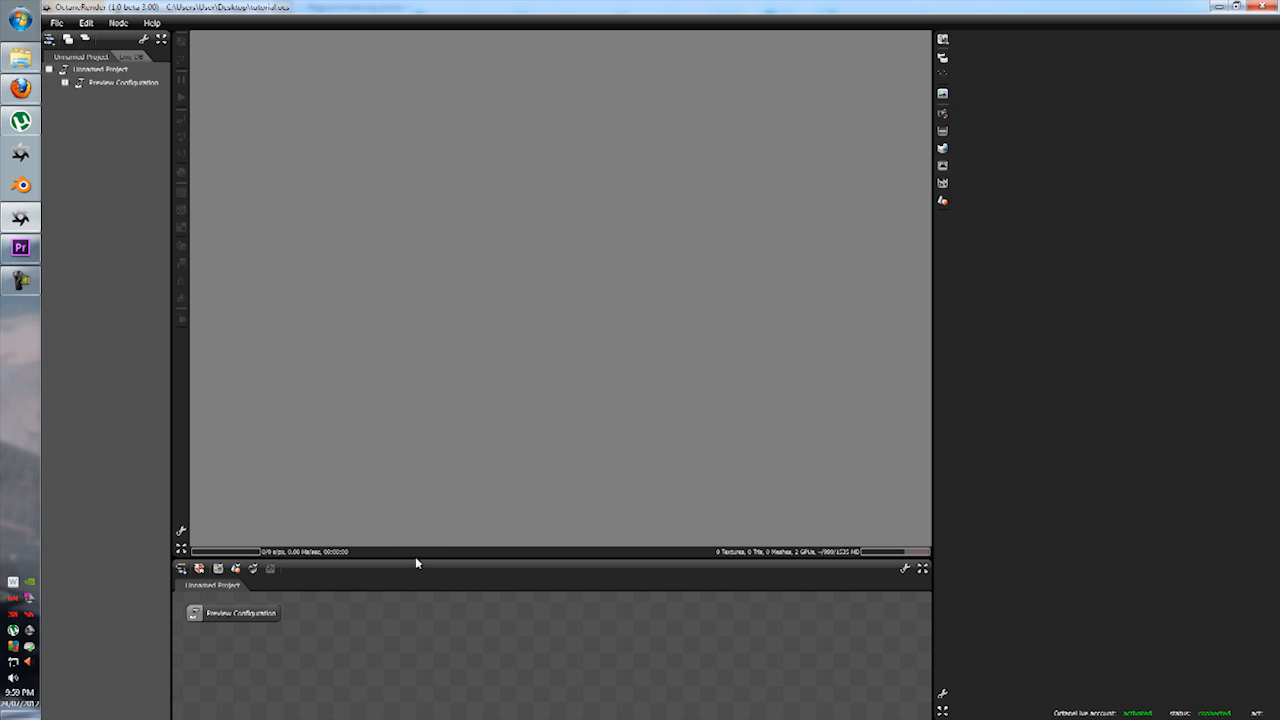
pyautogui.moveTo(378, 564)
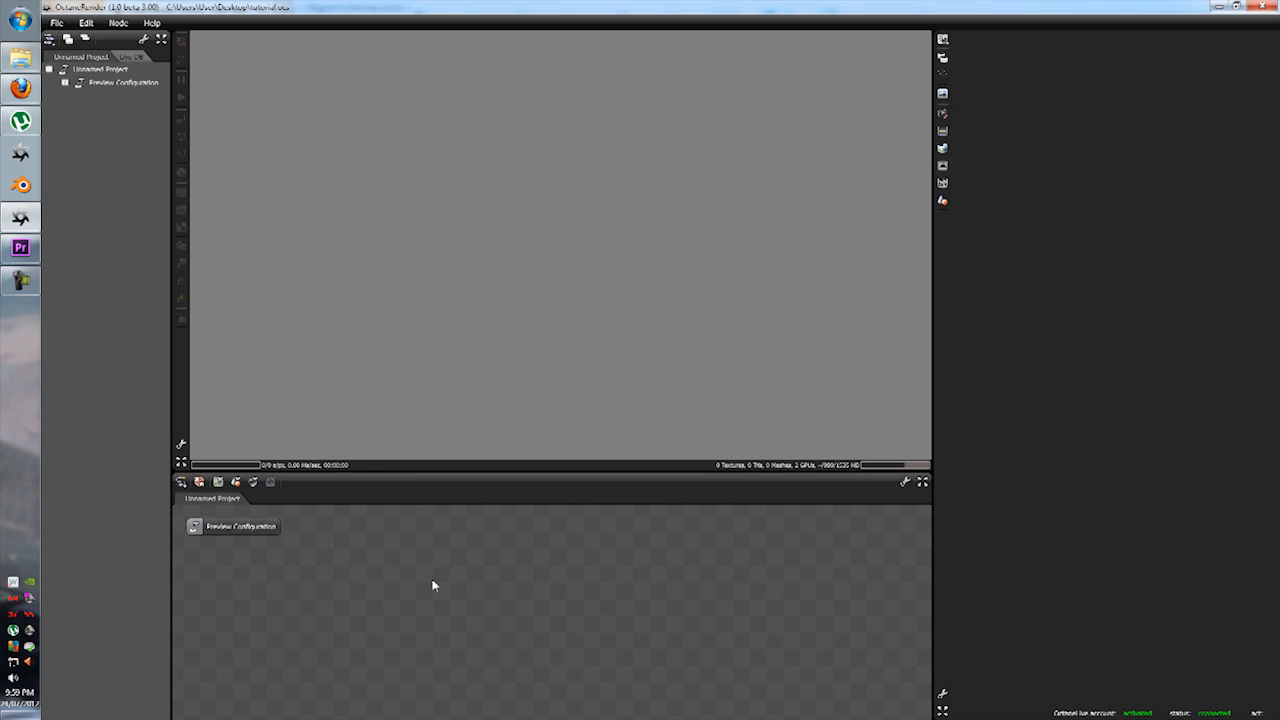
# Bring up the add-node menu in the empty Node Graph to import a mesh.
pyautogui.rightClick(434, 585)
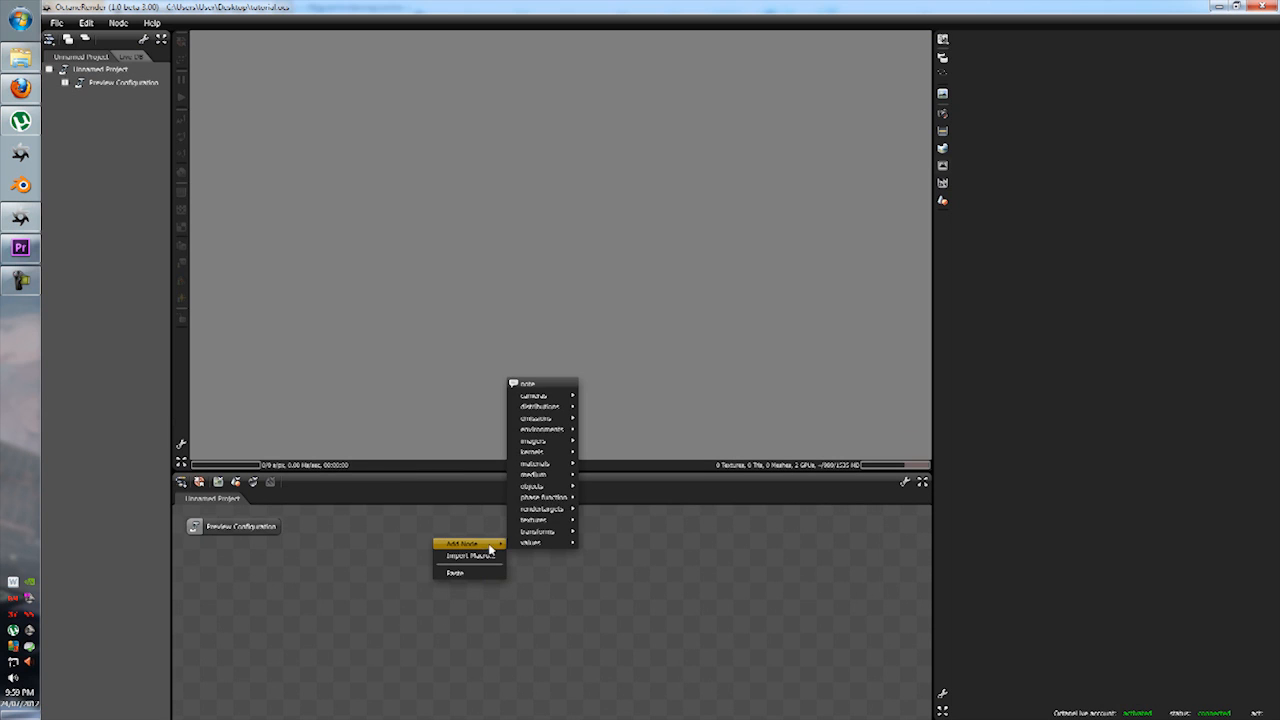
pyautogui.moveTo(533, 485)
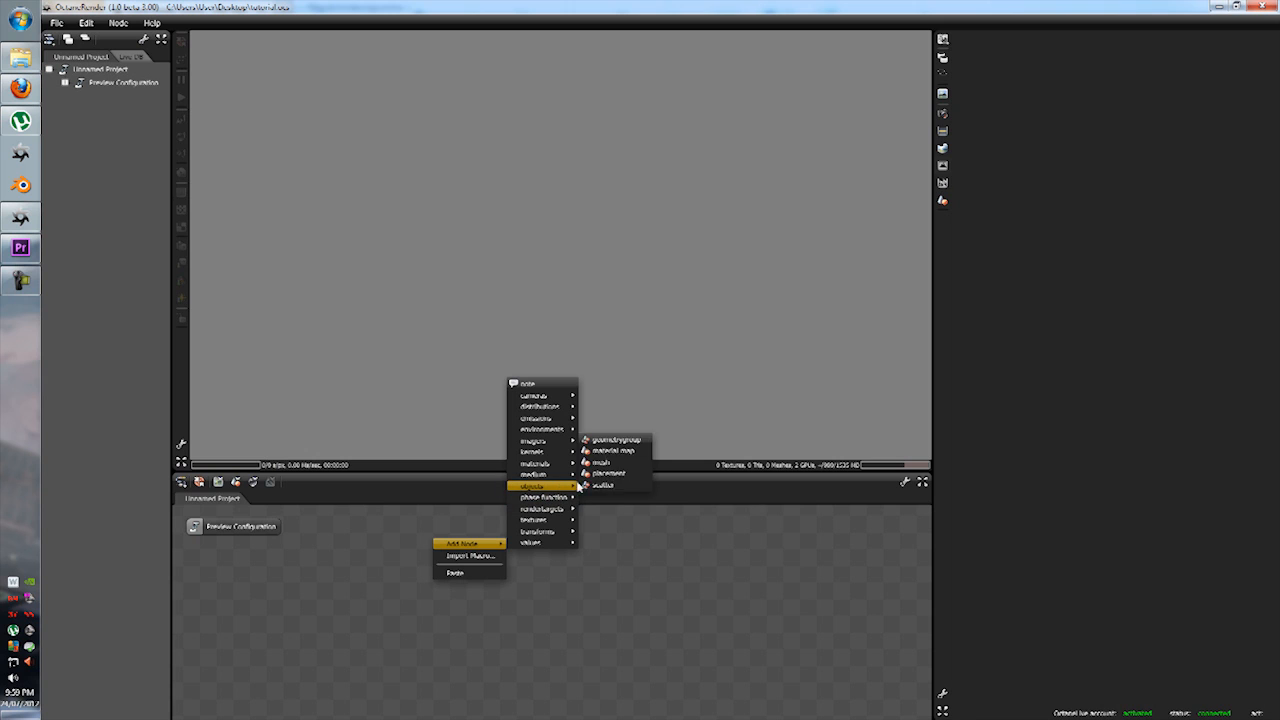
pyautogui.moveTo(628, 440)
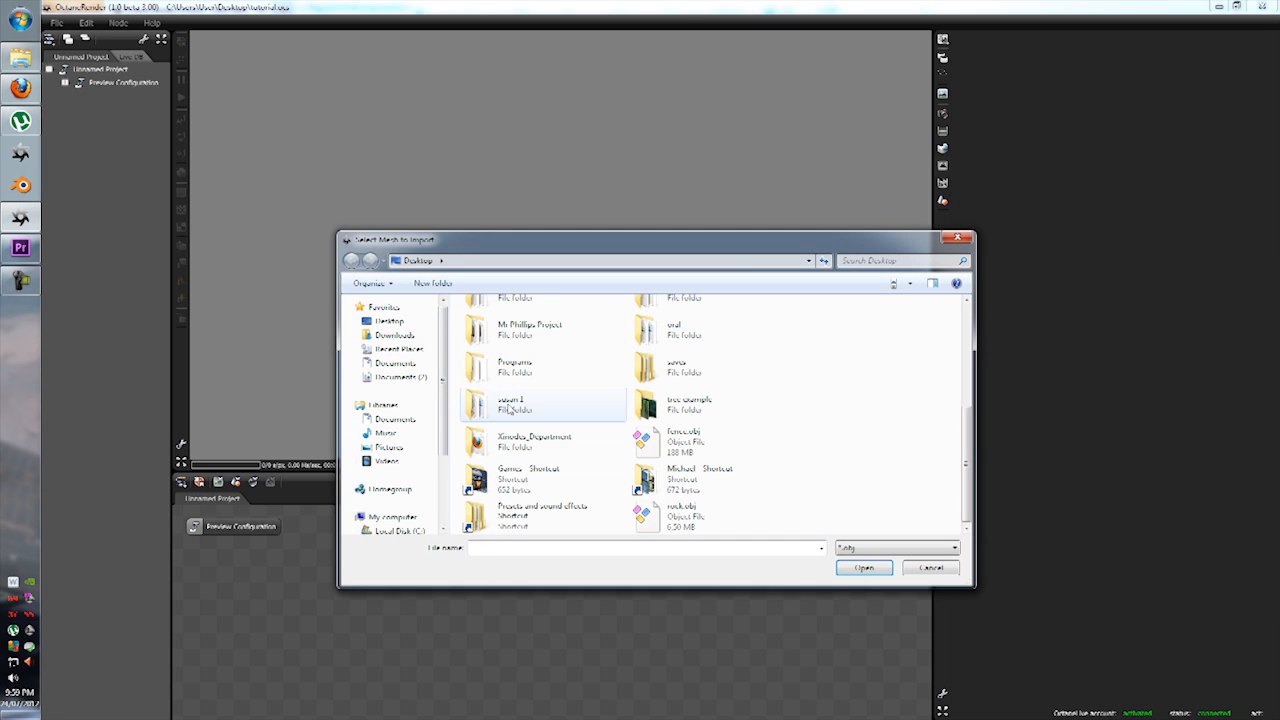
pyautogui.click(863, 567)
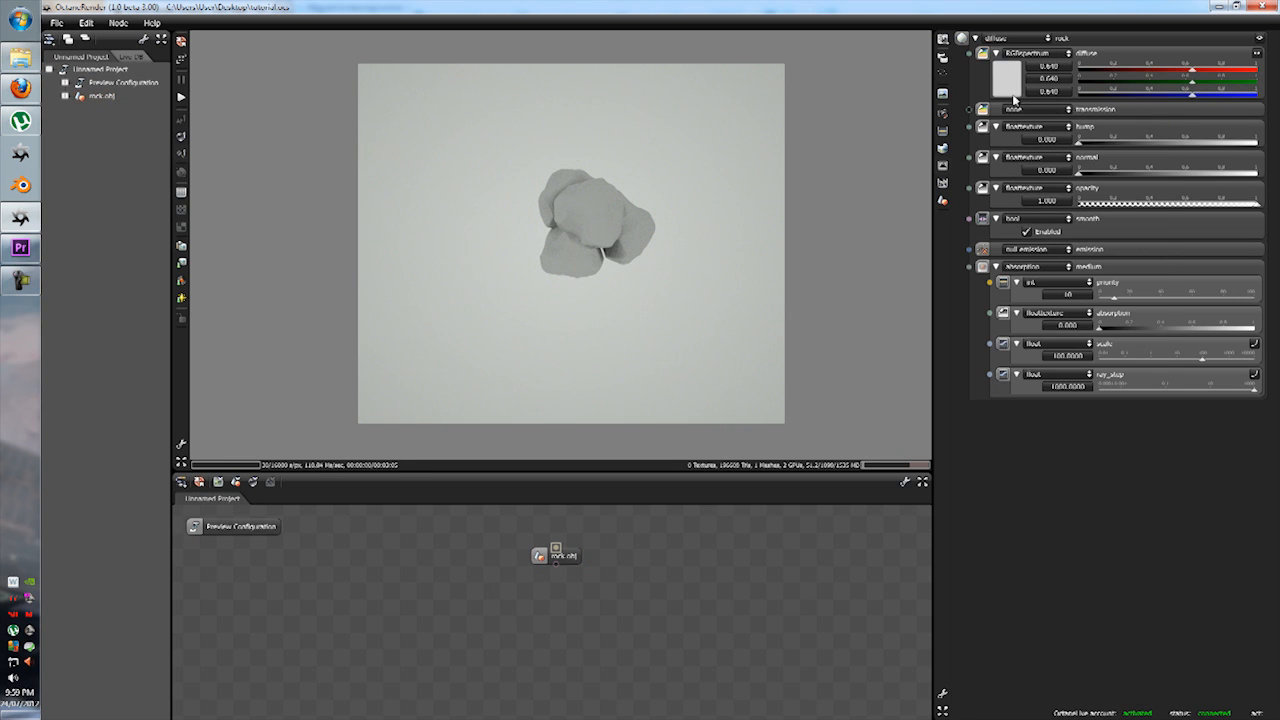
# Make the rock's diffuse colour yellow and switch the environment to daylight.
pyautogui.click(1006, 79)
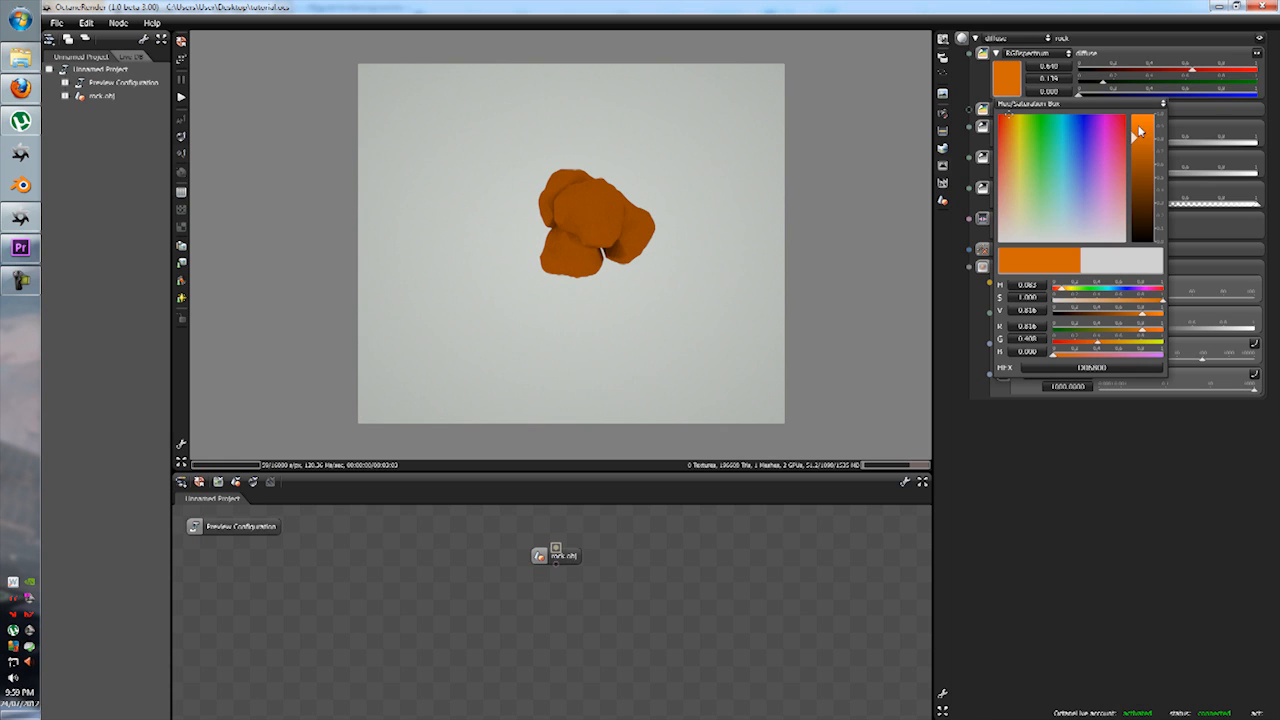
pyautogui.click(1017, 145)
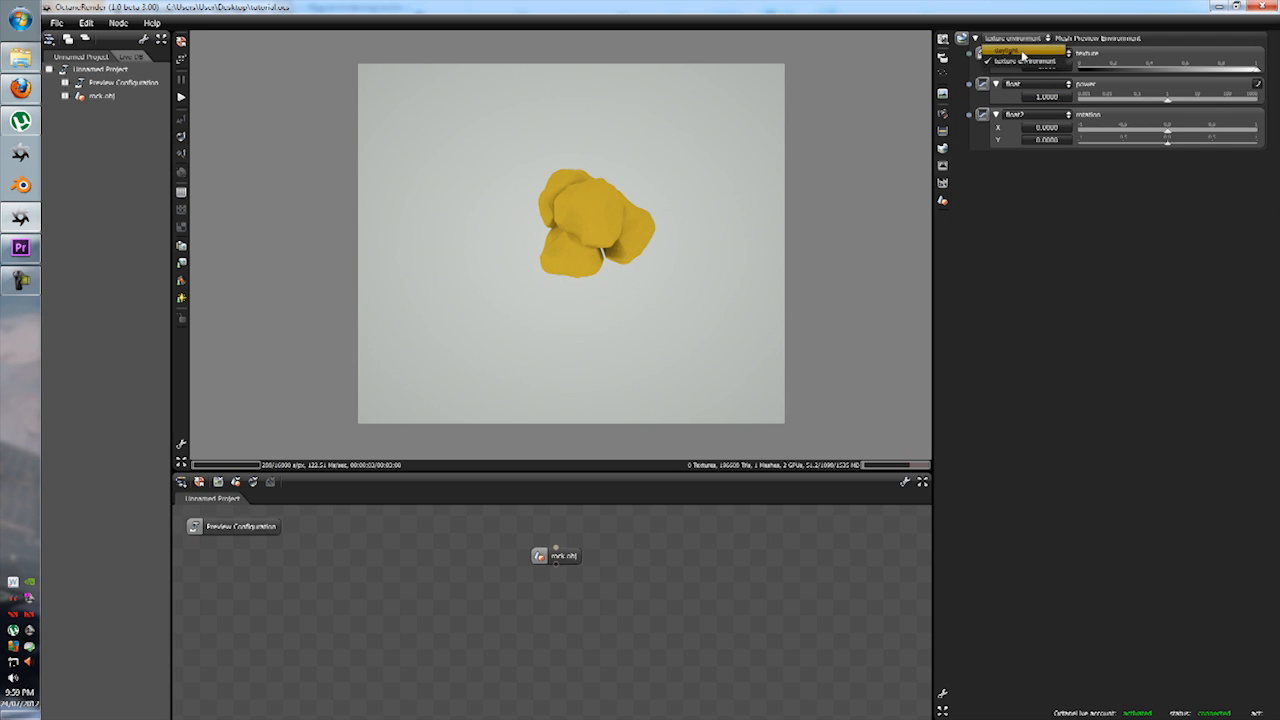
pyautogui.click(1013, 38)
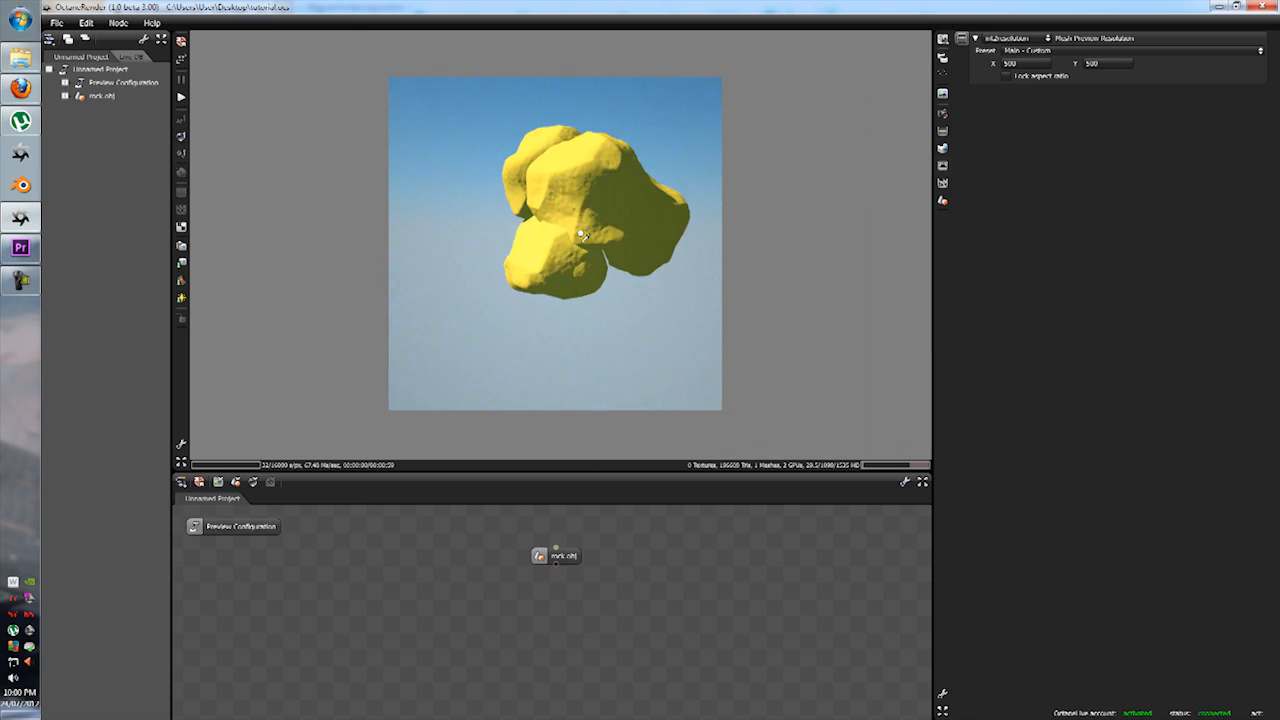
# Zoom in on the rock, then pull the camera back to frame it against the sky.
pyautogui.moveTo(580, 235); pyautogui.dragTo(792, 203)
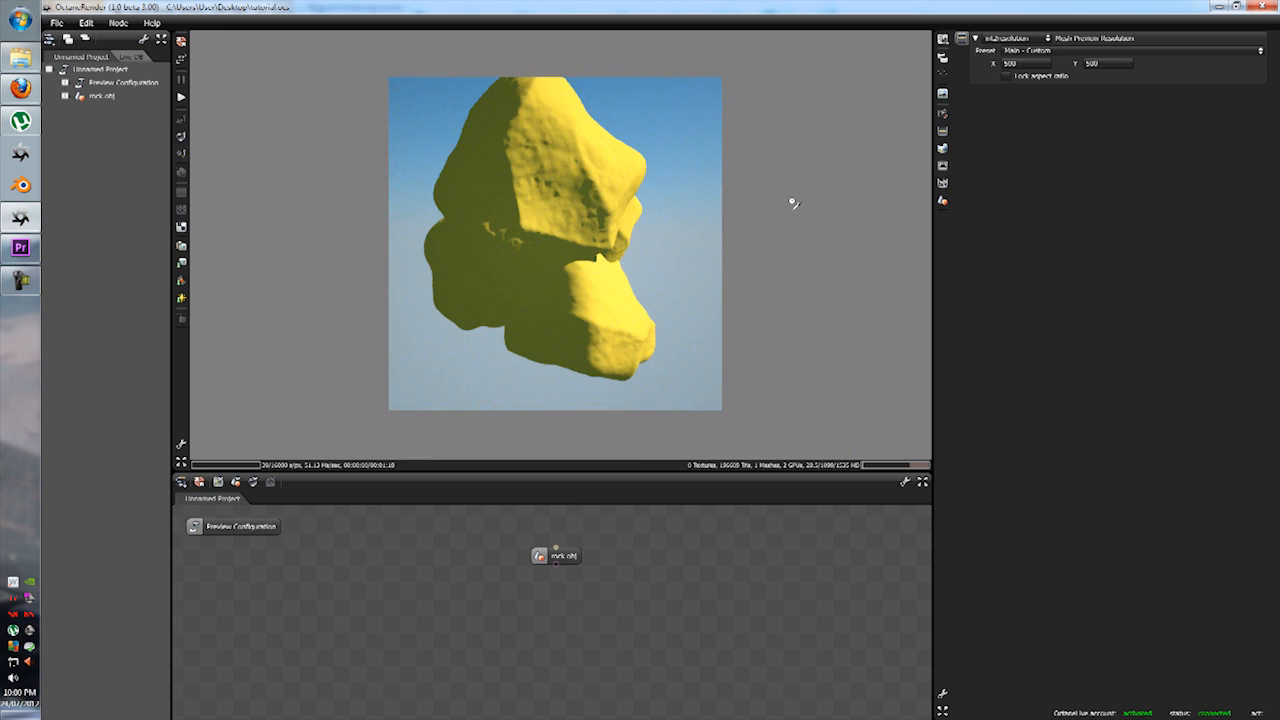
pyautogui.moveTo(793, 202); pyautogui.dragTo(478, 194)
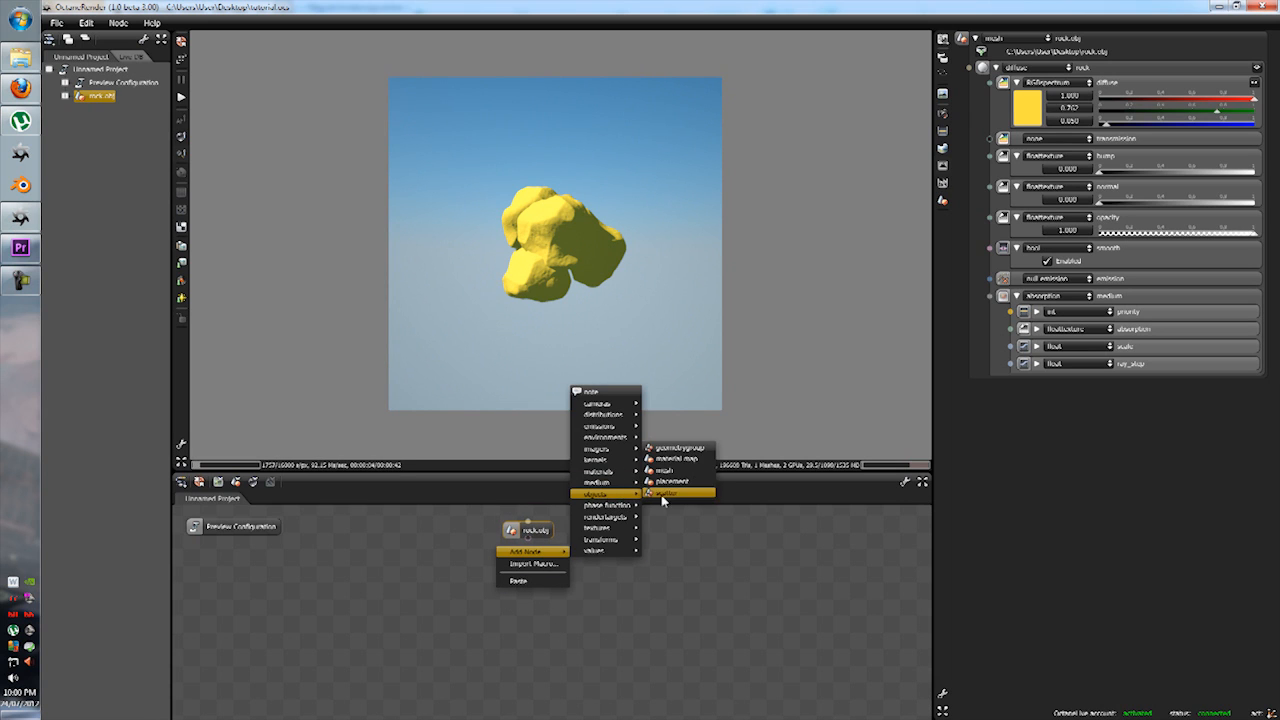
# Add a Placement node and connect rock.obj into its geometry input.
pyautogui.click(671, 482)
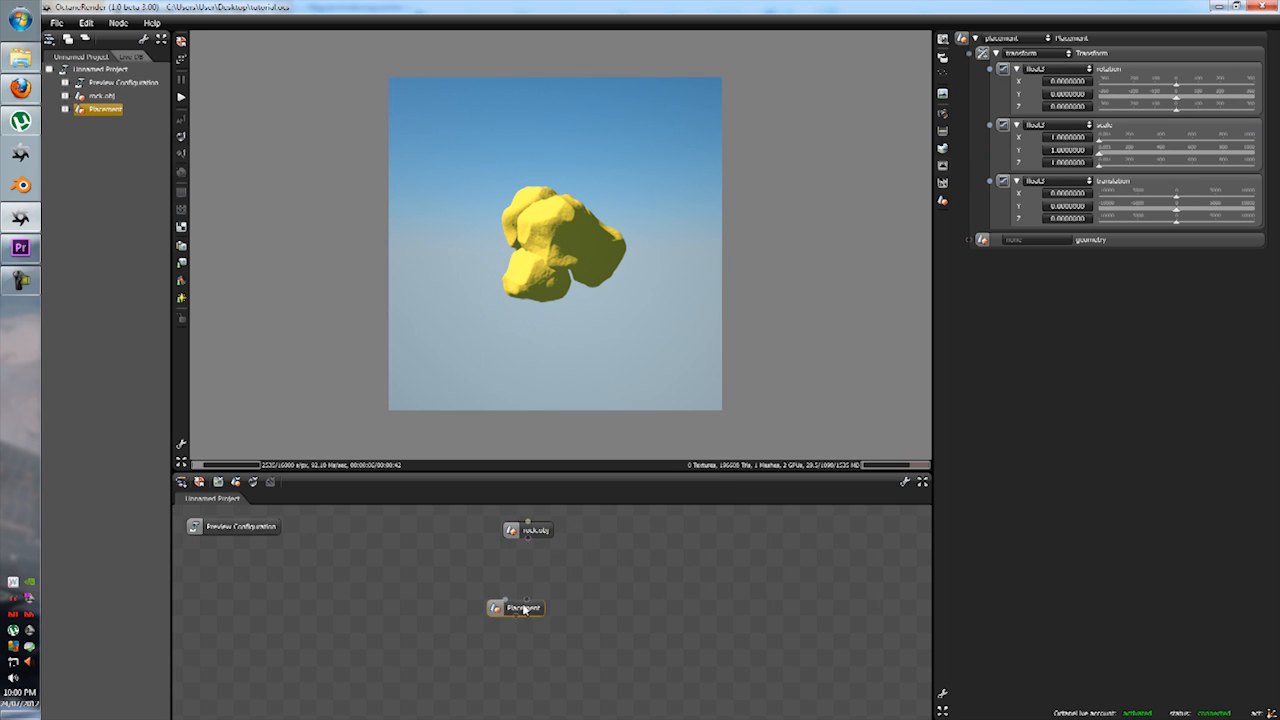
pyautogui.moveTo(515, 607); pyautogui.dragTo(525, 573)
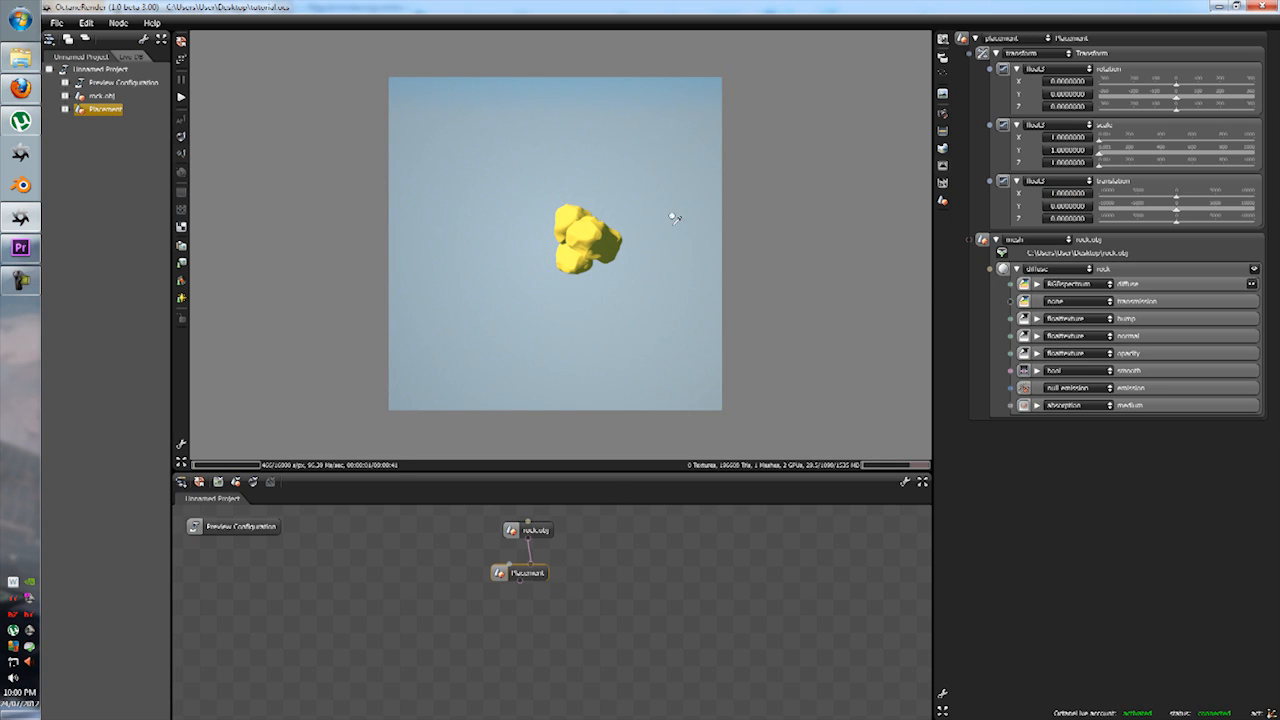
# Edit the Placement's translation and scale values to flatten the rock into a slab.
pyautogui.tripleClick(1065, 193)
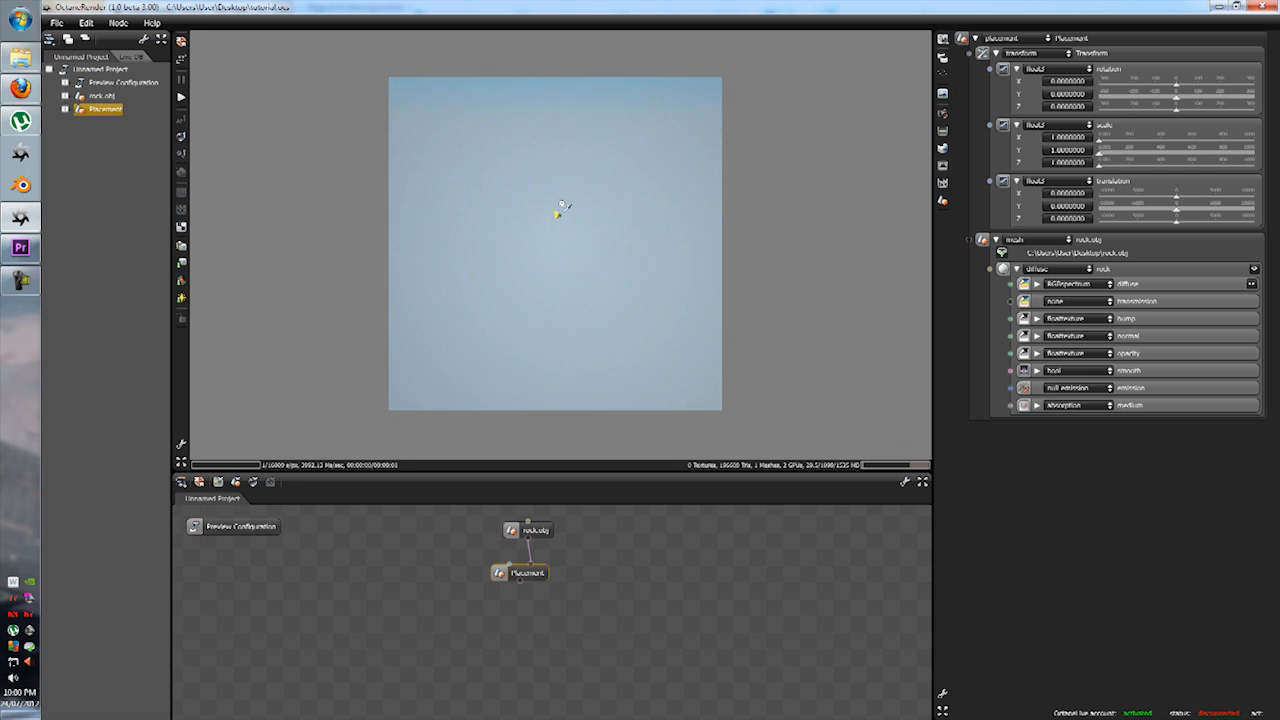
pyautogui.tripleClick(1065, 205)
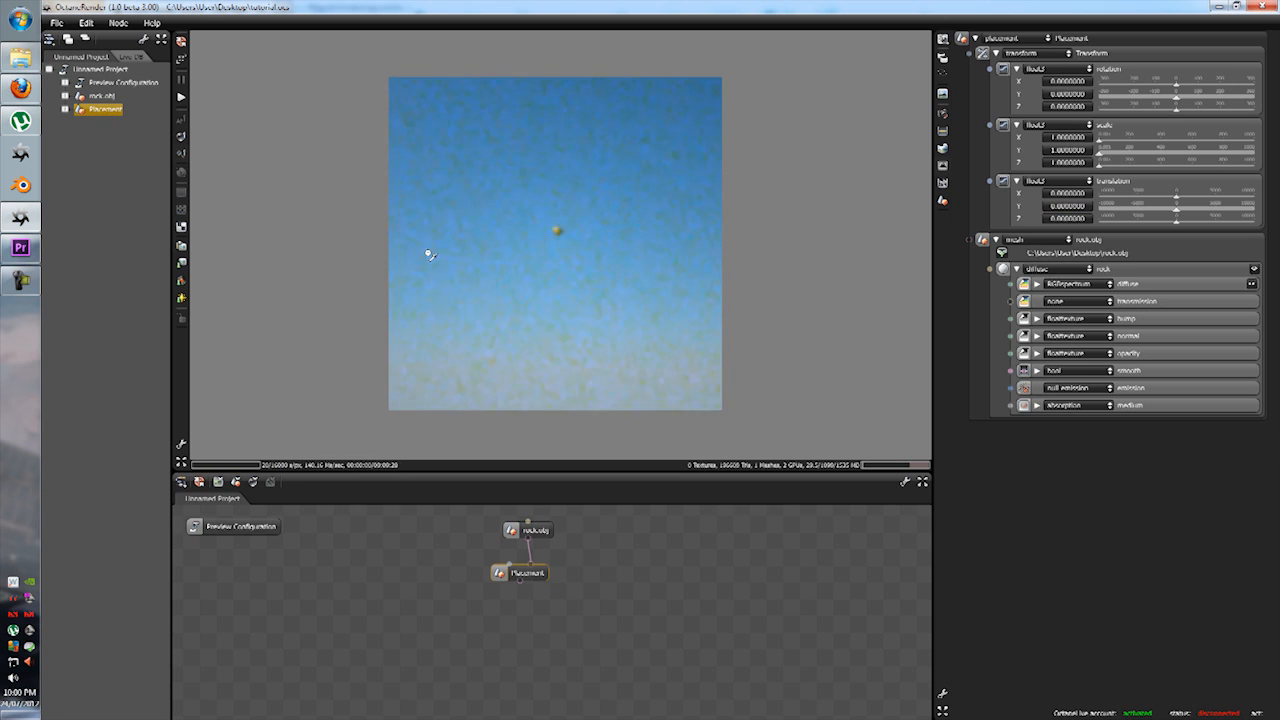
pyautogui.tripleClick(1063, 137)
pyautogui.write('10.0000000')
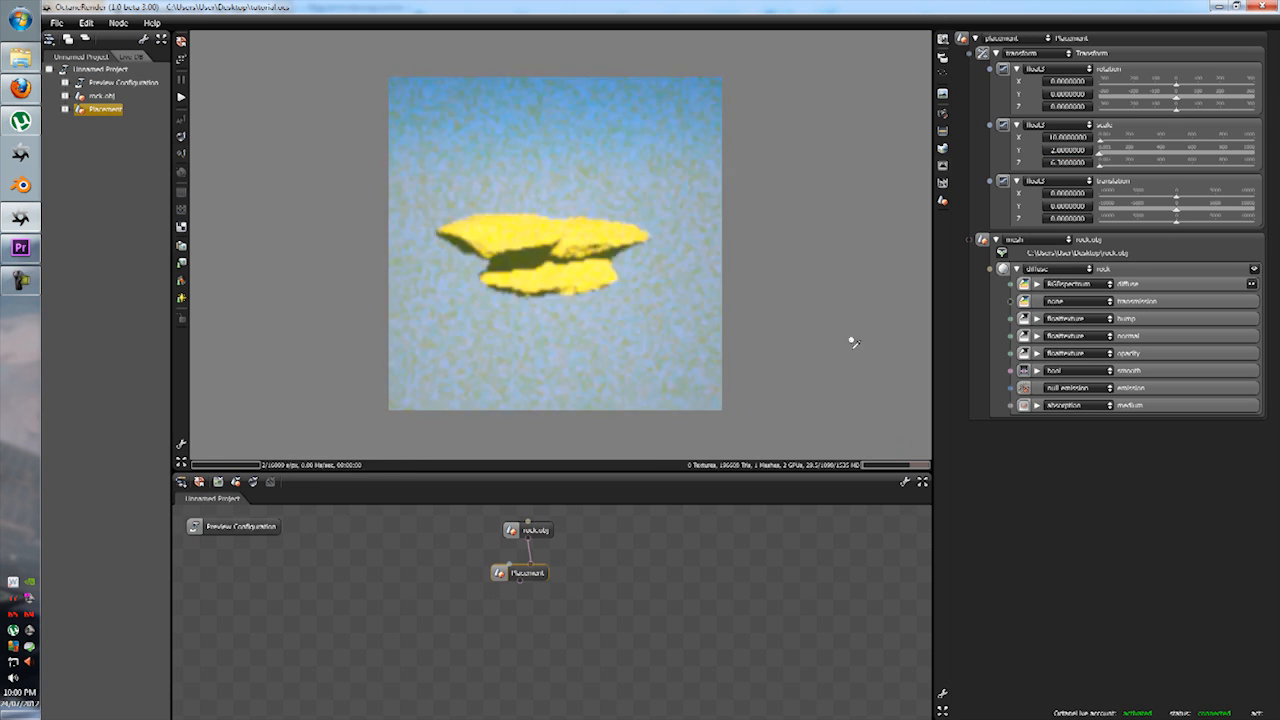
pyautogui.moveTo(853, 343); pyautogui.dragTo(708, 243)
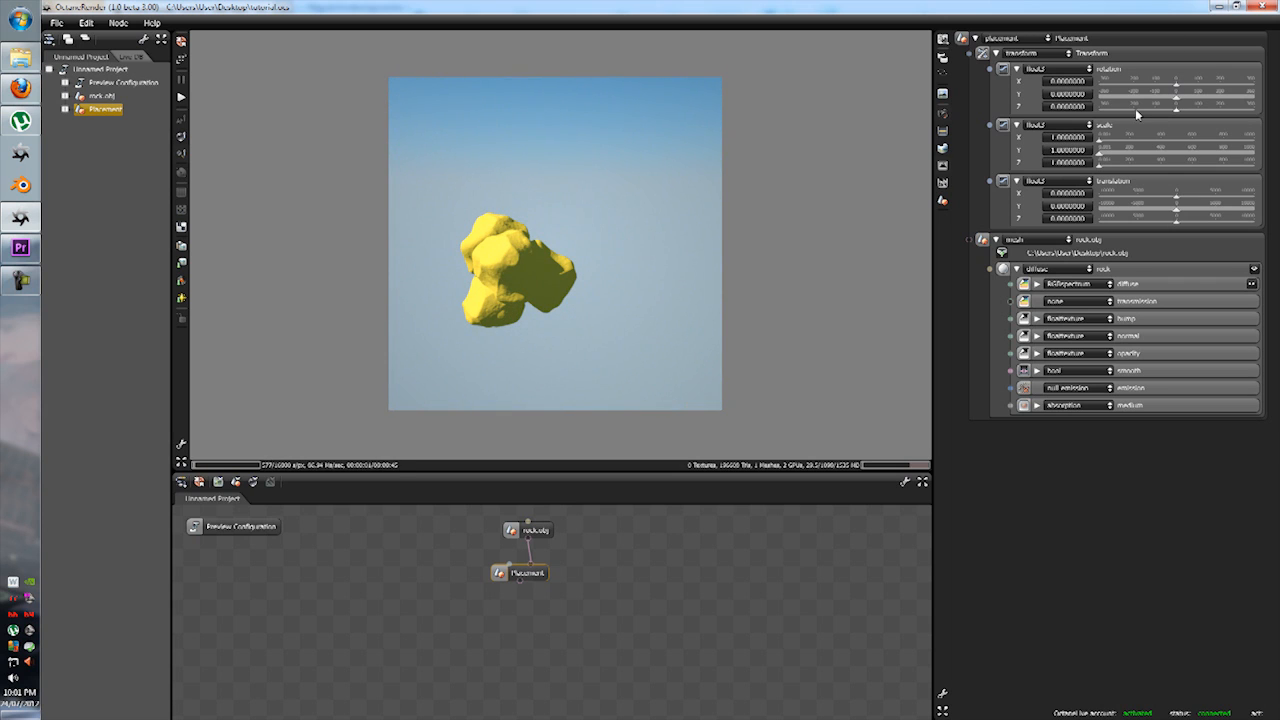
pyautogui.moveTo(1120, 160)
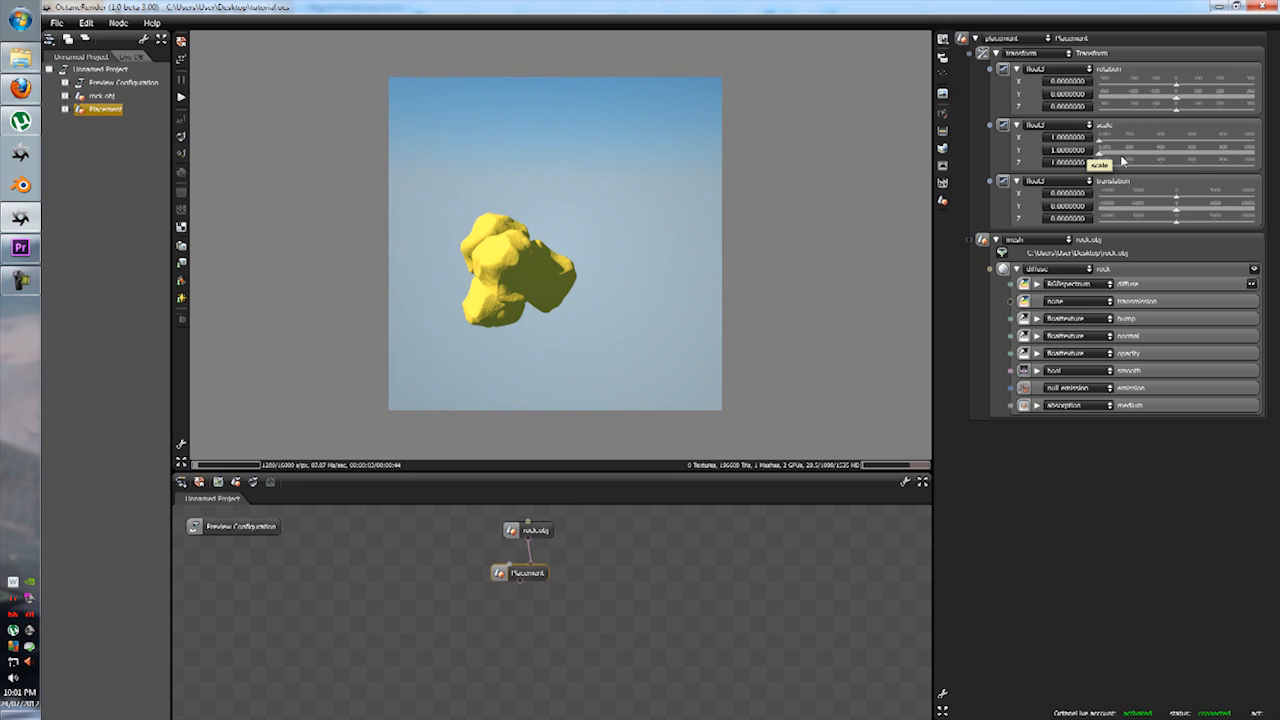
pyautogui.moveTo(1105, 157)
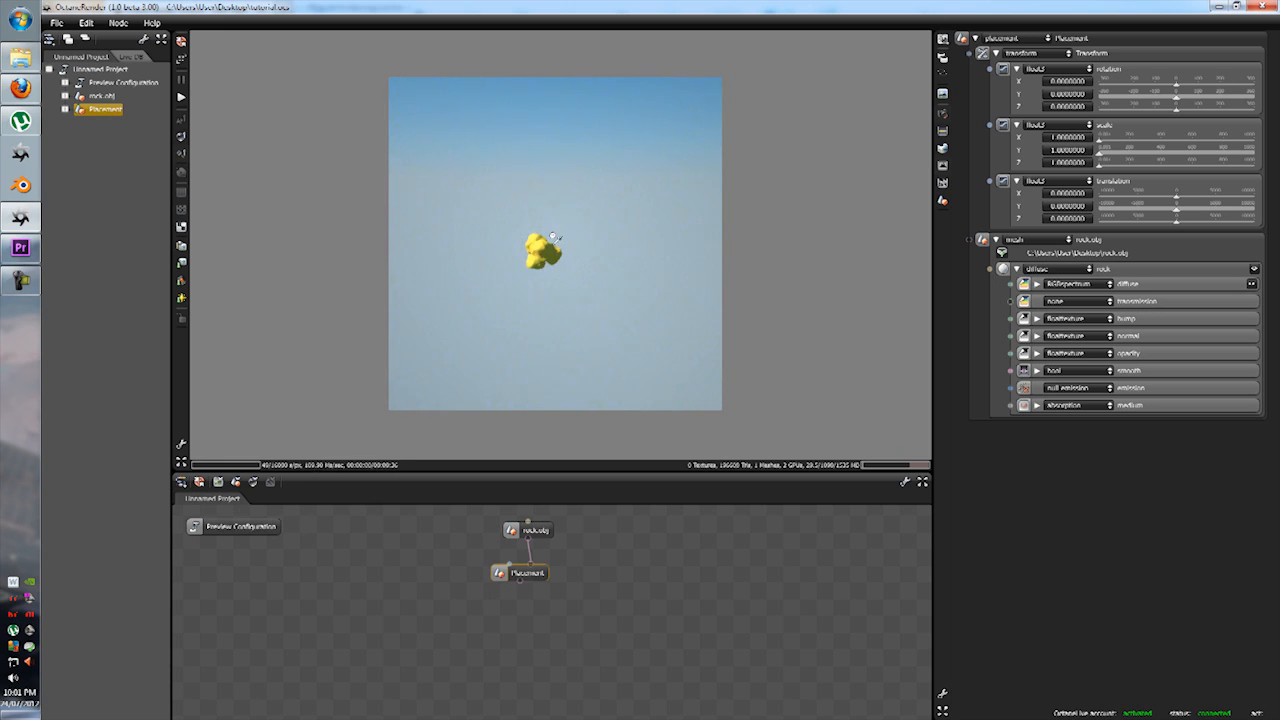
# Drag in the Node Inspector while restoring the placement scale to 1.
pyautogui.moveTo(1160, 81); pyautogui.dragTo(1170, 81)
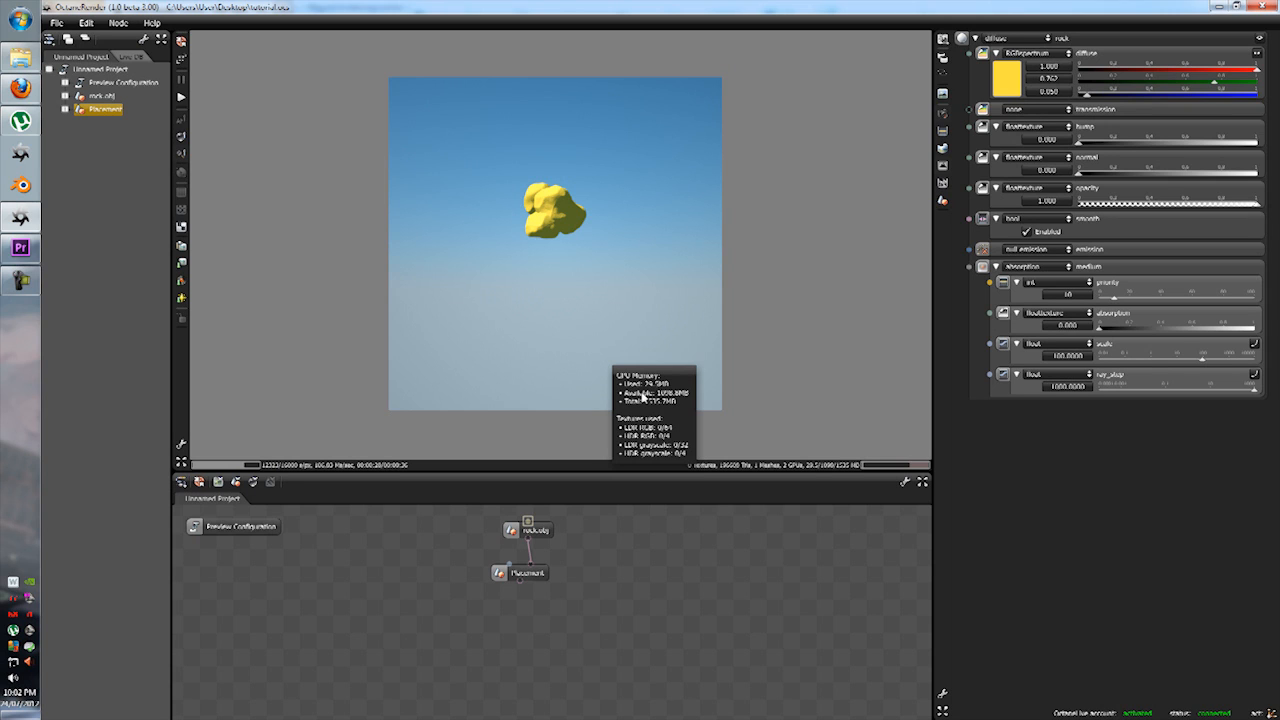
# Select the Placement node to show its default rotation, scale and translation.
pyautogui.click(527, 564)
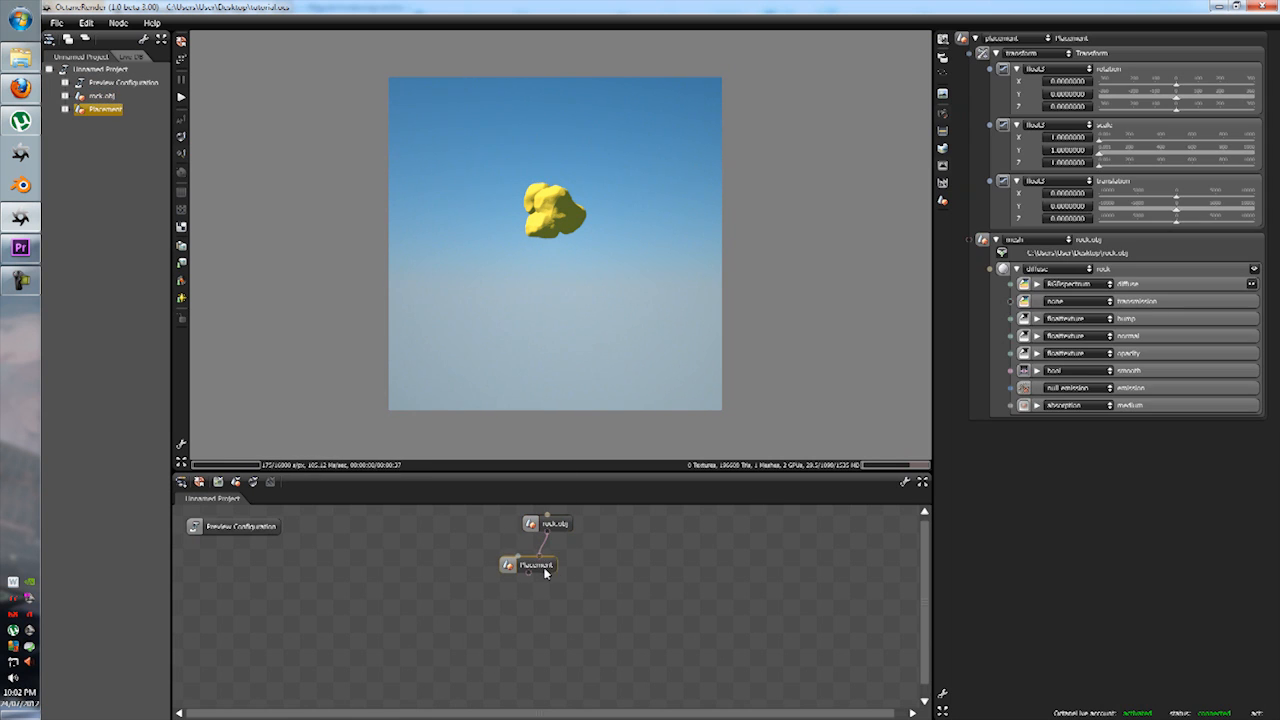
# Copy the Placement node, paste copies, and spread them into a row.
pyautogui.rightClick(535, 564)
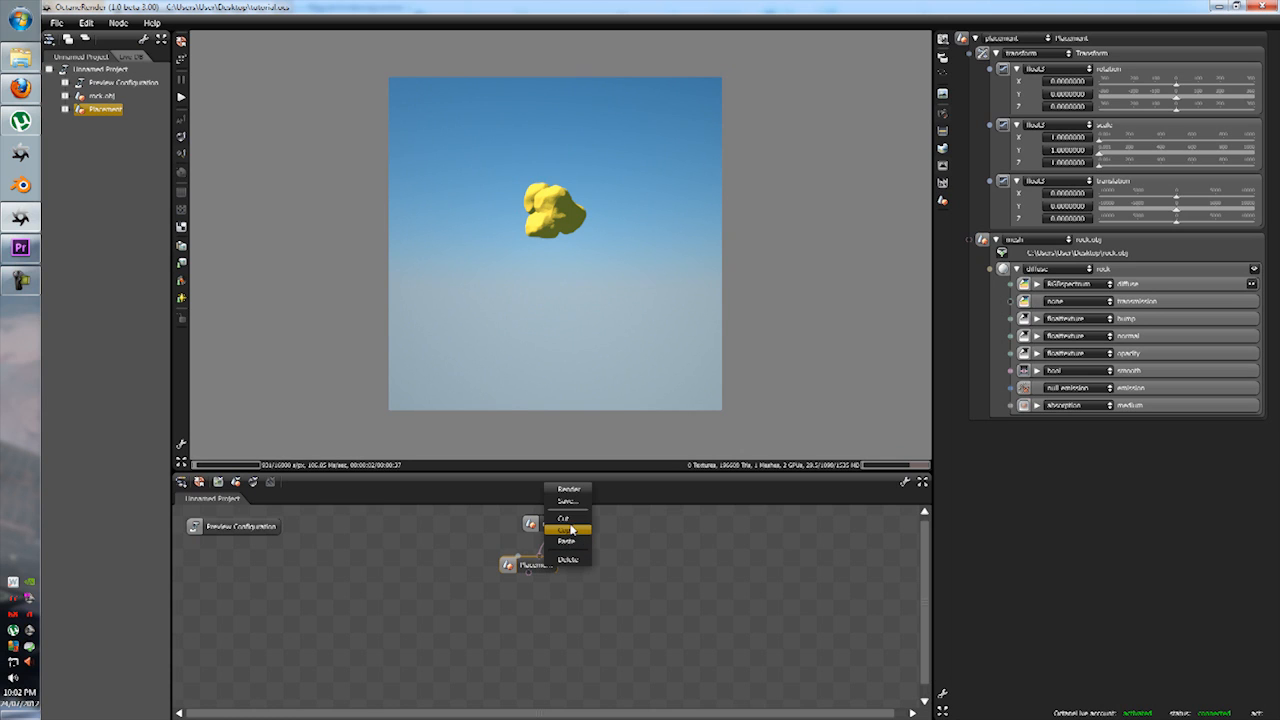
pyautogui.click(564, 530)
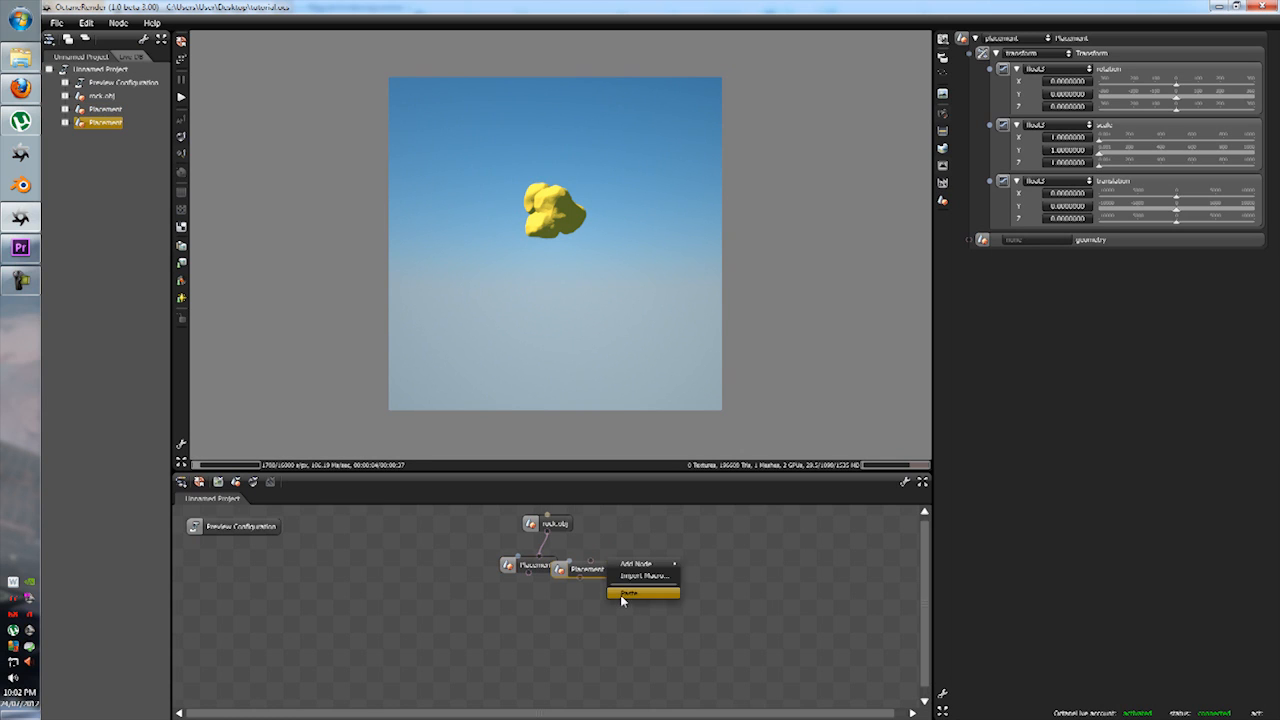
pyautogui.click(626, 592)
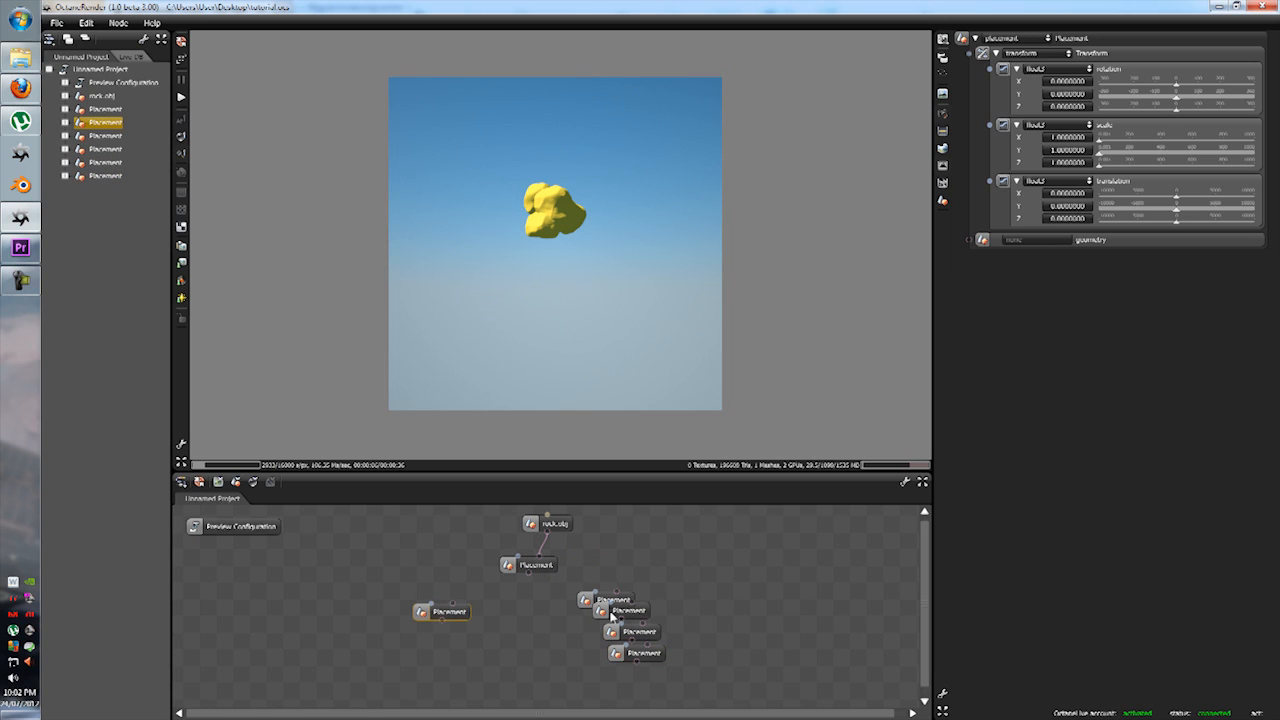
pyautogui.moveTo(620, 614); pyautogui.dragTo(505, 614)
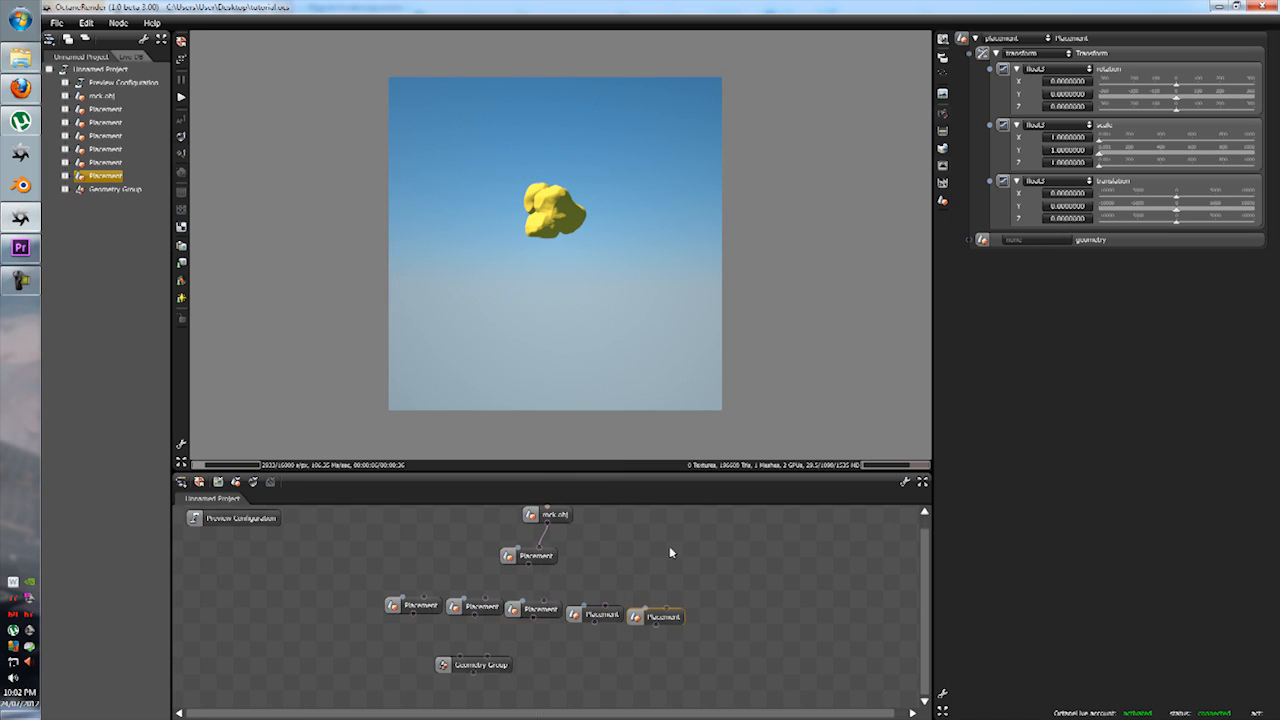
# Select the Geometry Group node and add inputs for the five Placement copies.
pyautogui.click(550, 670)
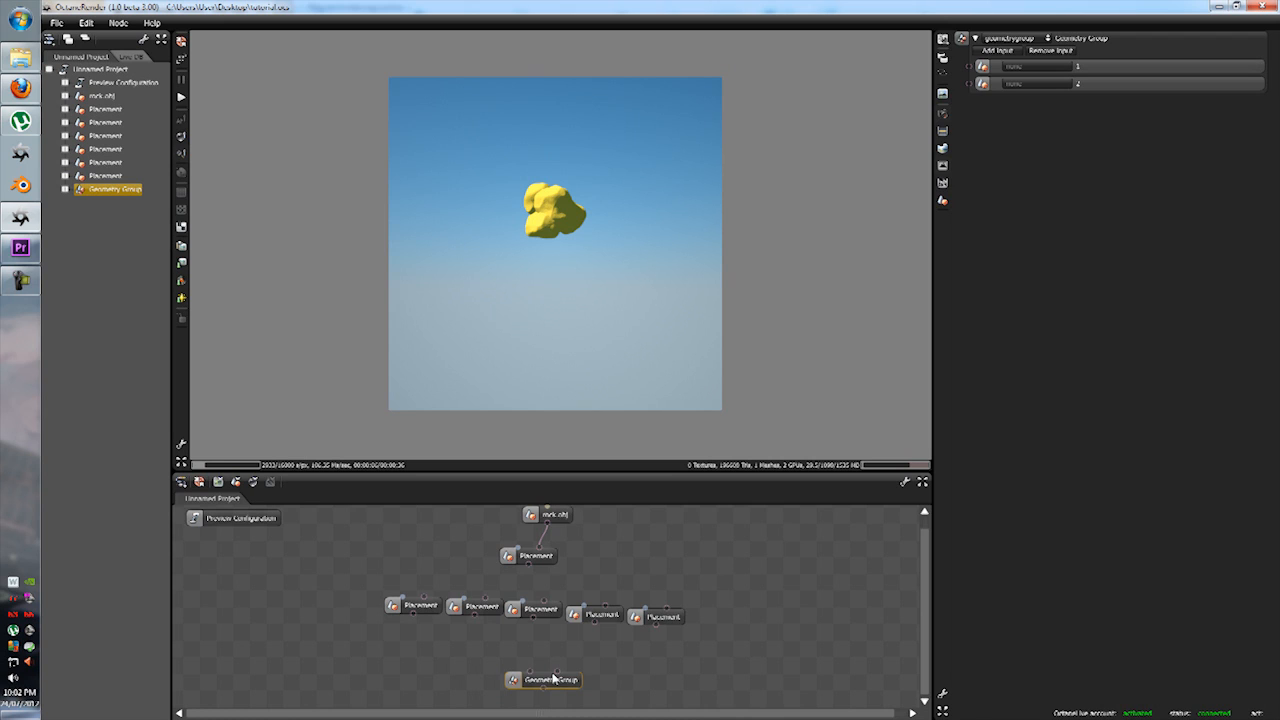
pyautogui.moveTo(1050, 135)
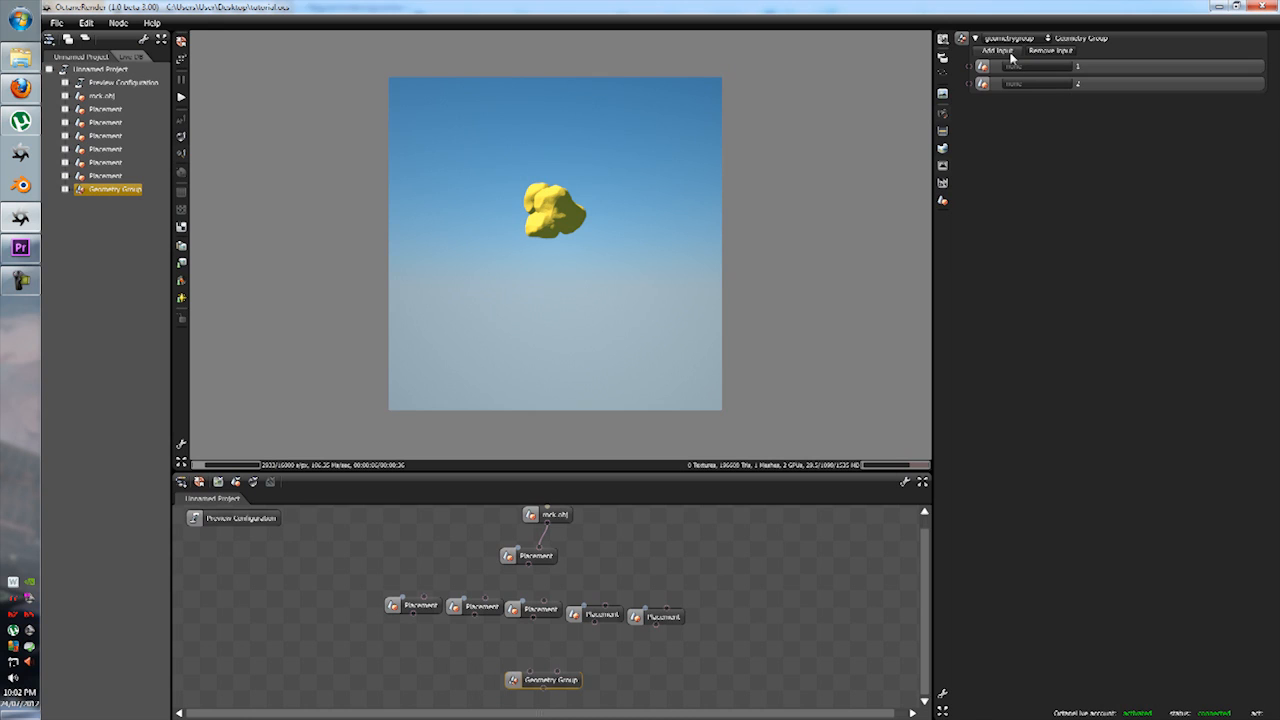
pyautogui.click(993, 50)
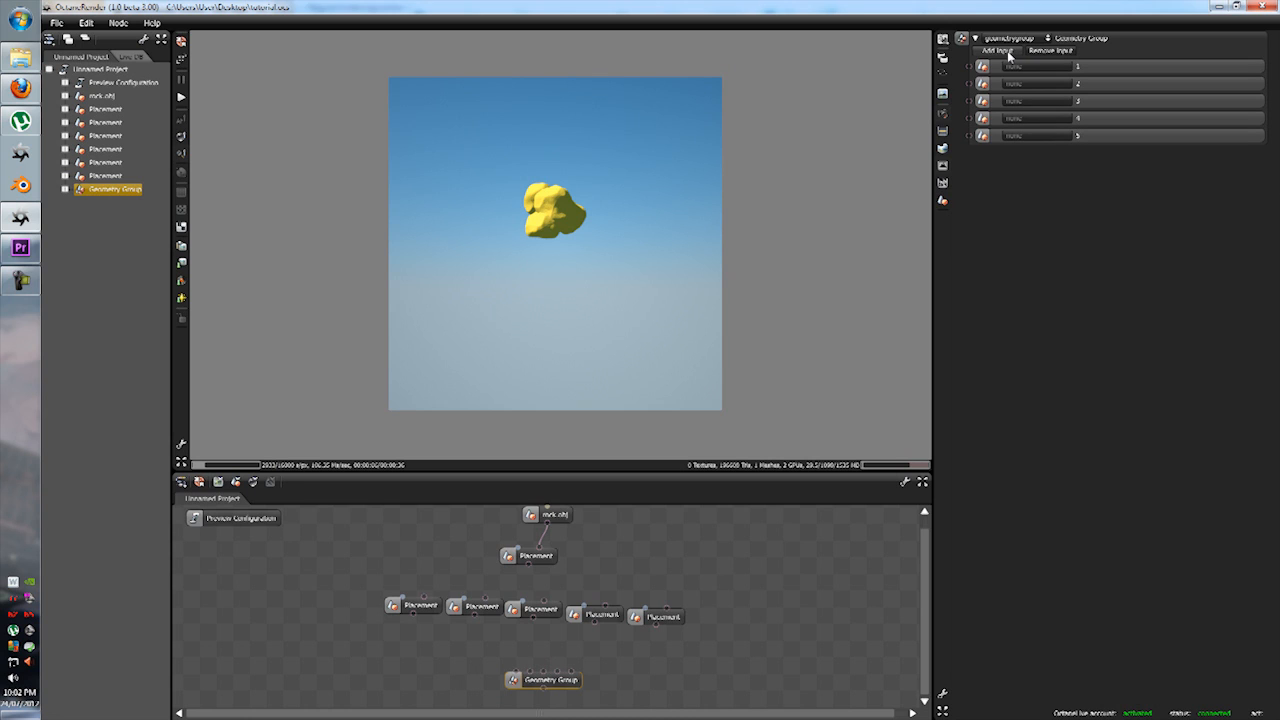
pyautogui.moveTo(407, 620)
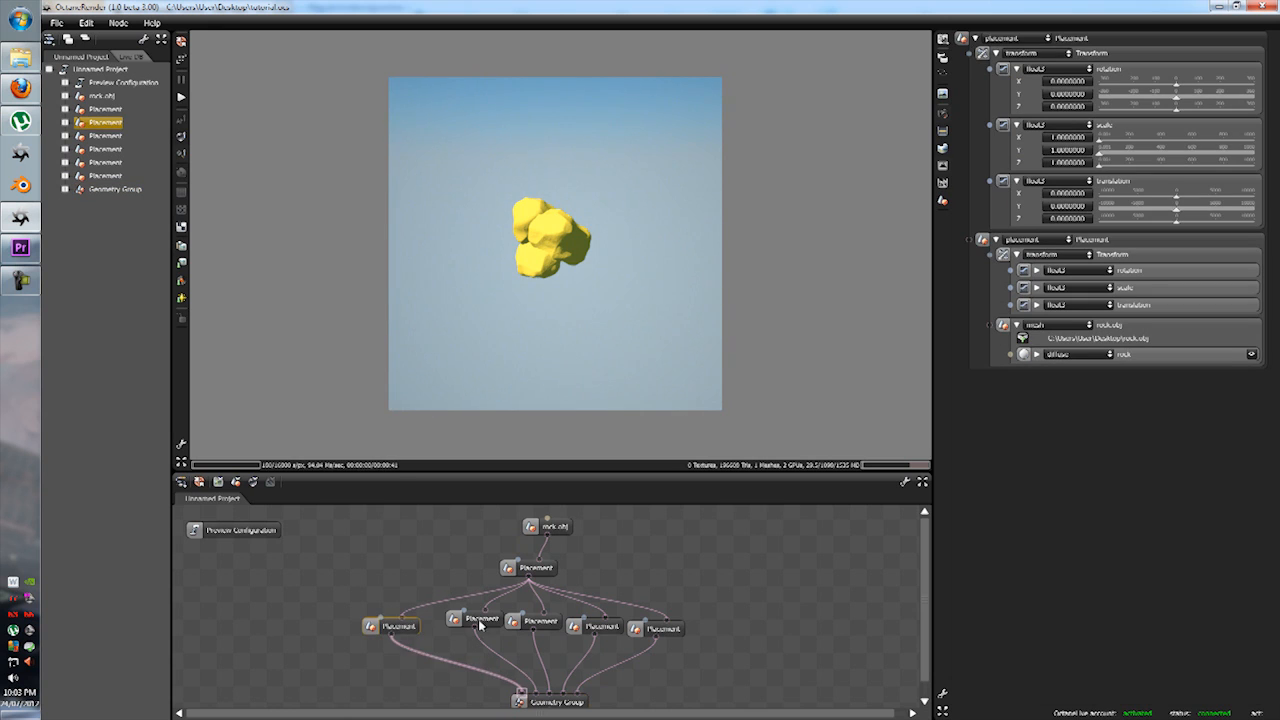
# Give the second and middle Placement nodes new translation values to offset their rocks.
pyautogui.click(463, 627)
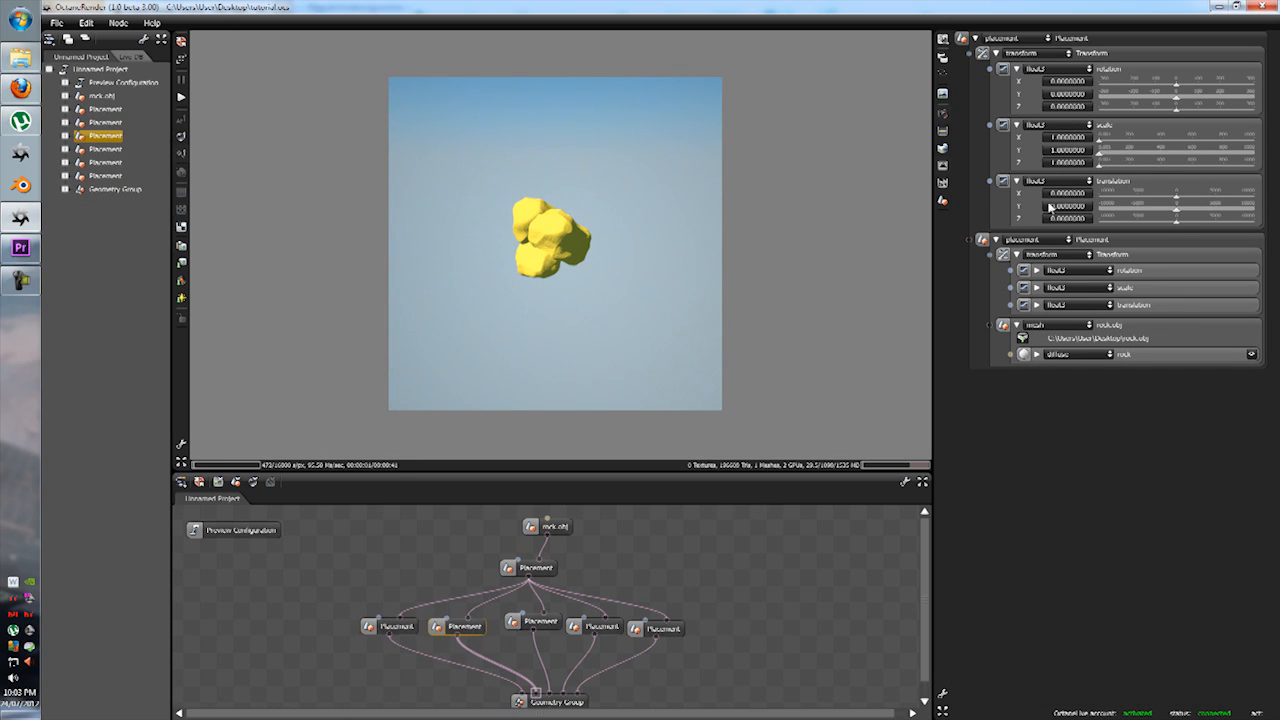
pyautogui.tripleClick(1068, 193)
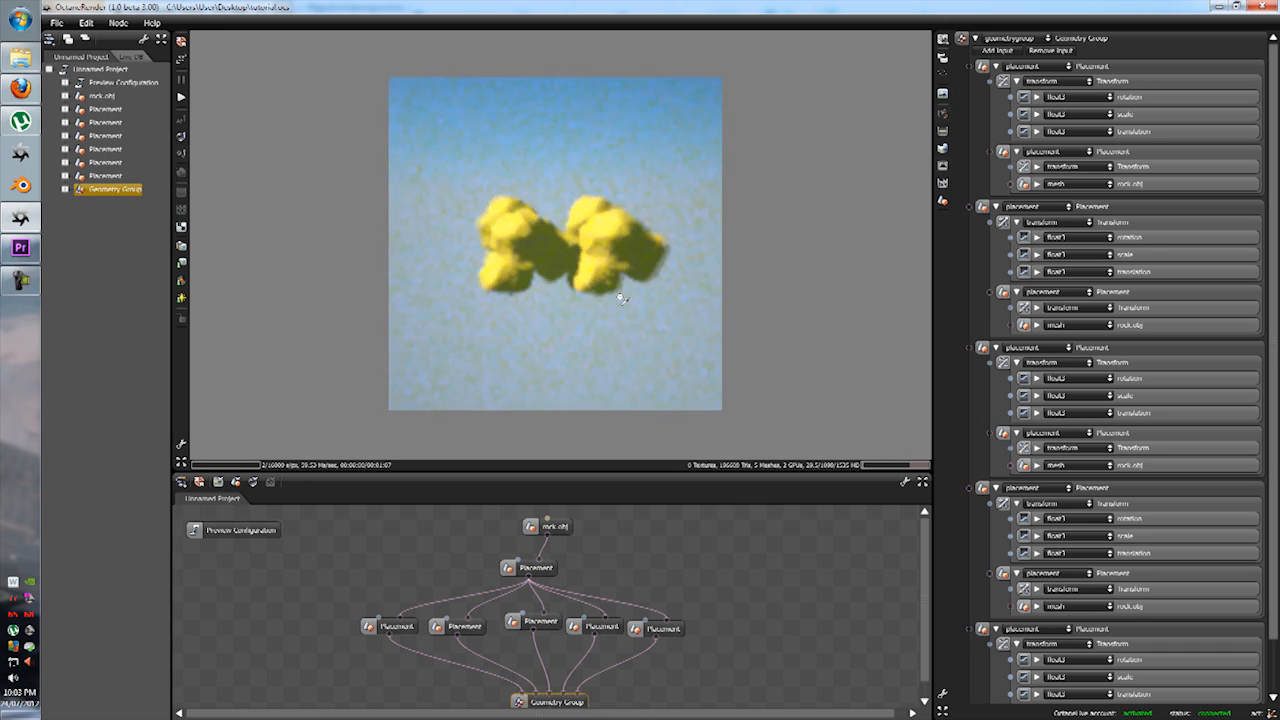
pyautogui.click(393, 627)
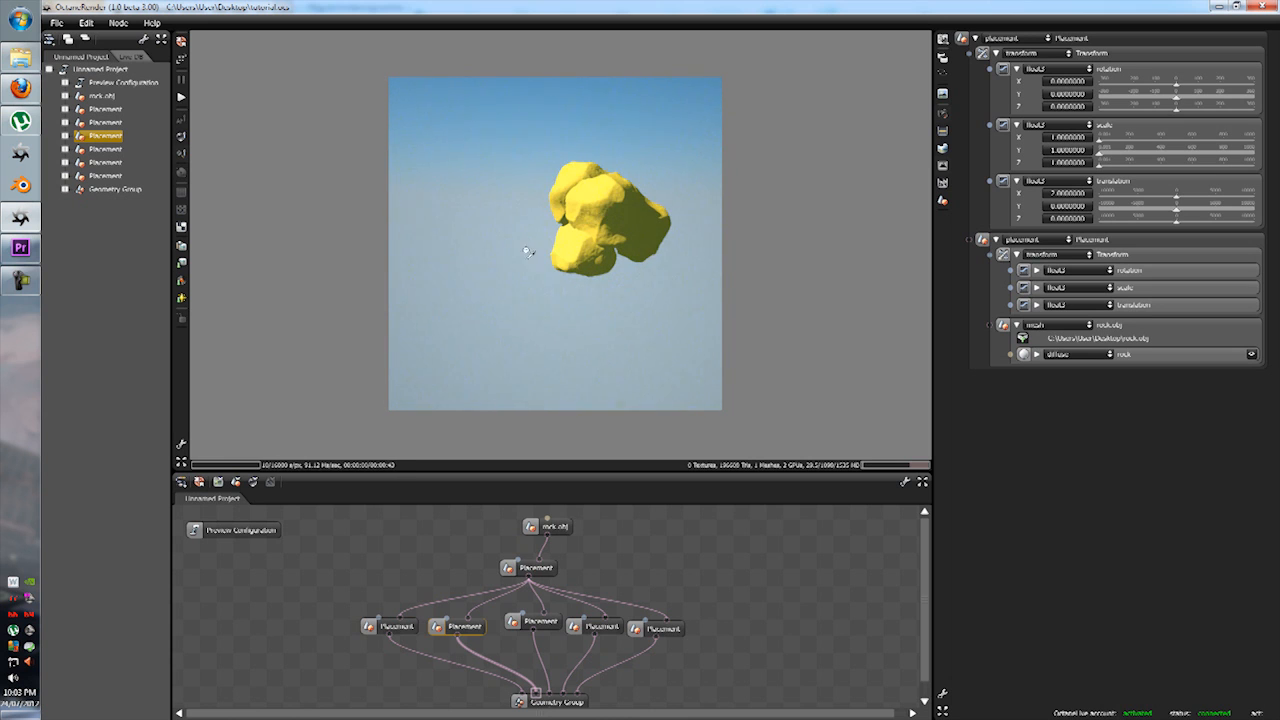
pyautogui.click(115, 189)
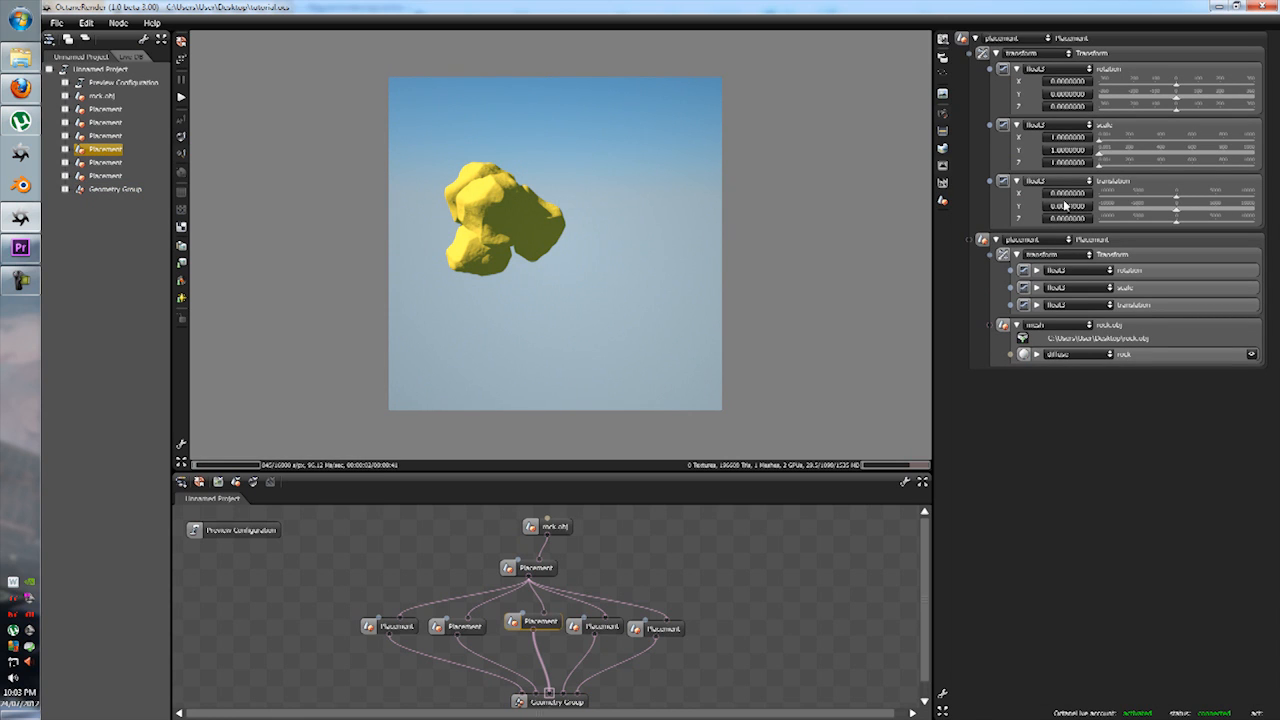
pyautogui.tripleClick(1065, 193)
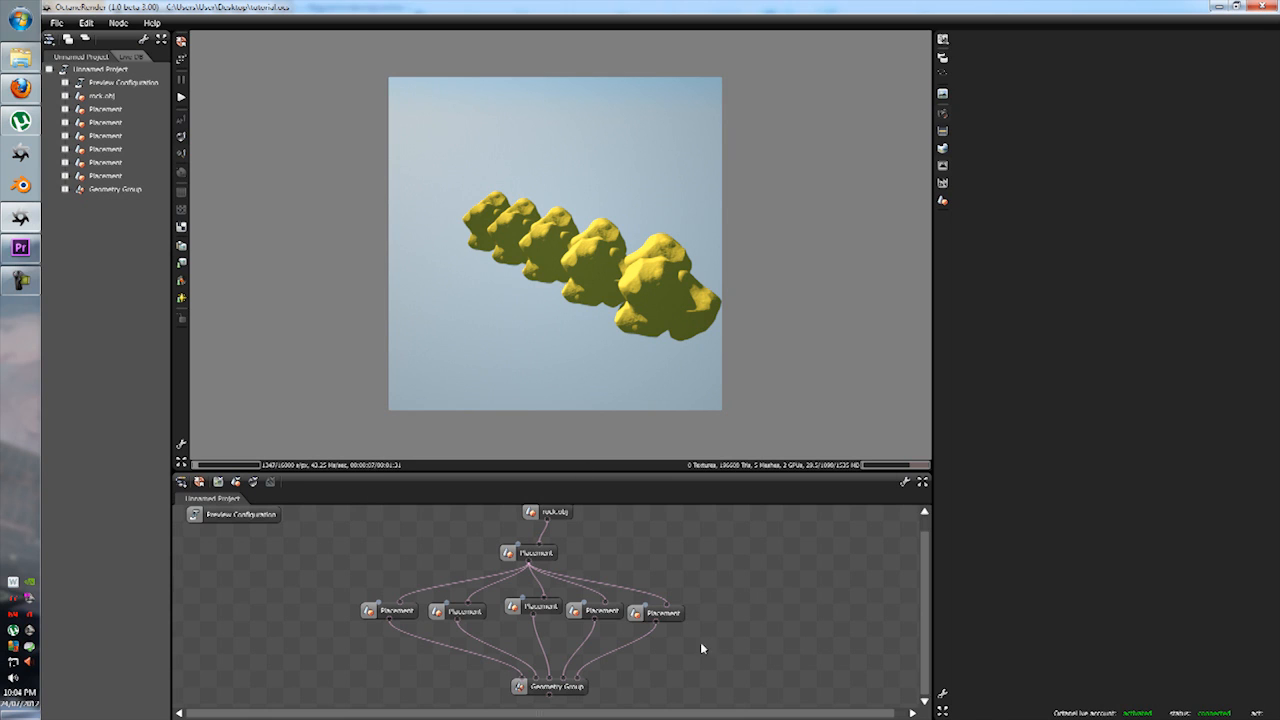
pyautogui.moveTo(577, 587)
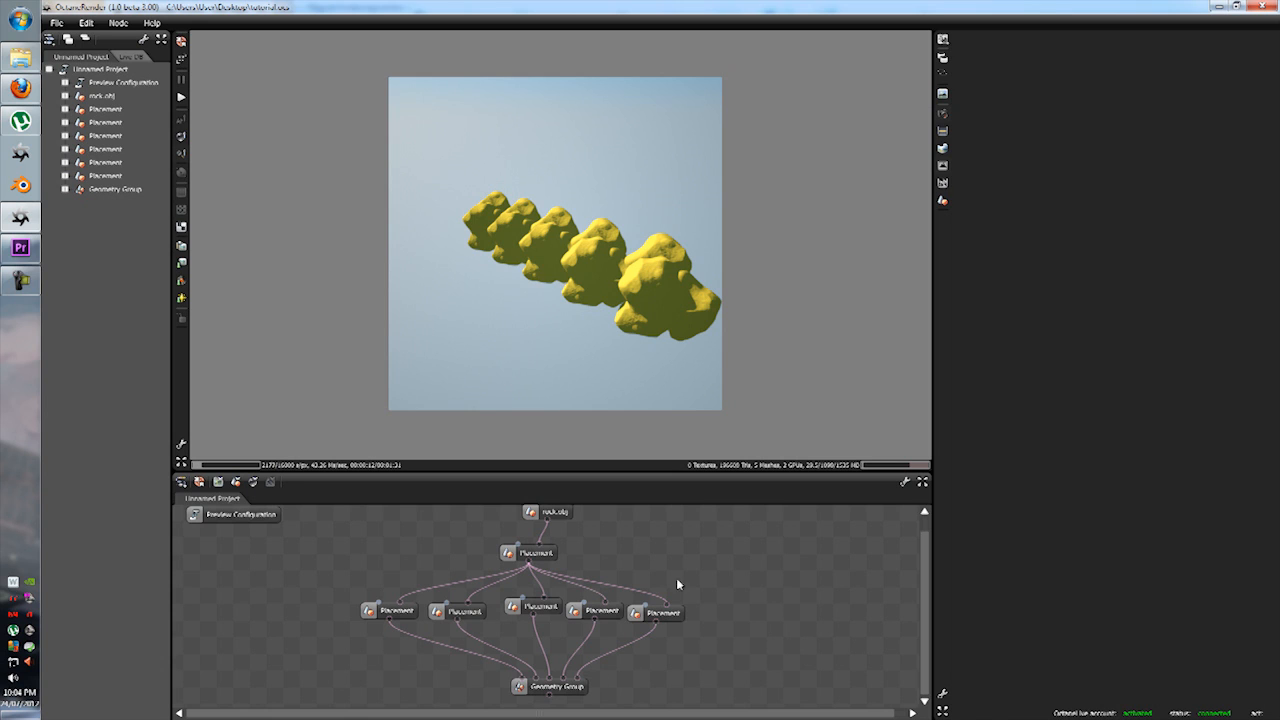
pyautogui.moveTo(354, 555)
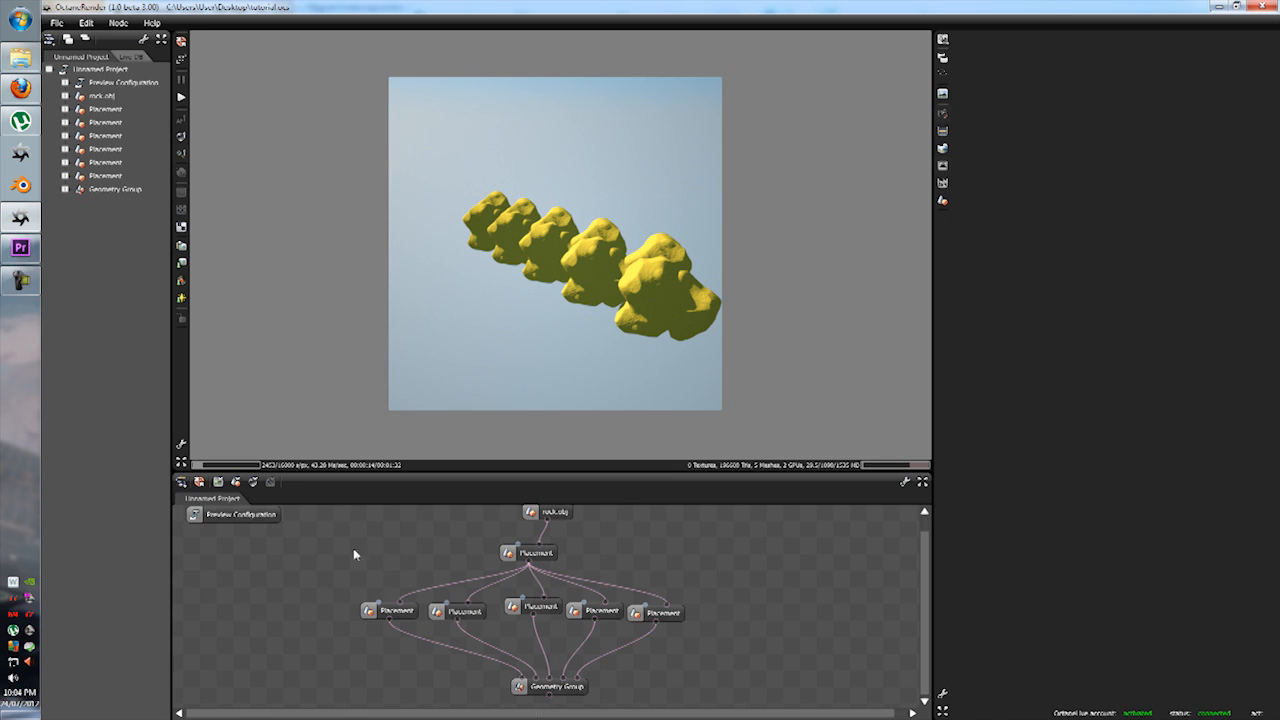
# Box-select the whole placement and Geometry Group network for duplication.
pyautogui.moveTo(355, 540); pyautogui.dragTo(720, 700)
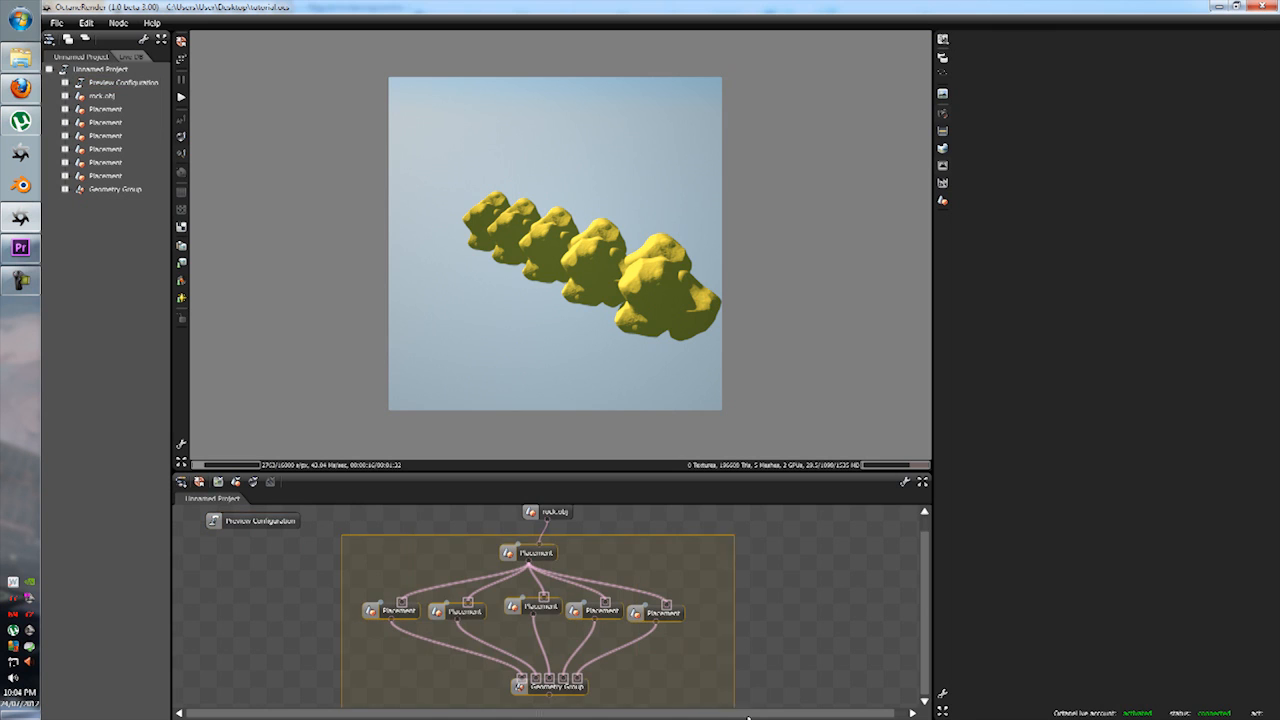
pyautogui.click(105, 108)
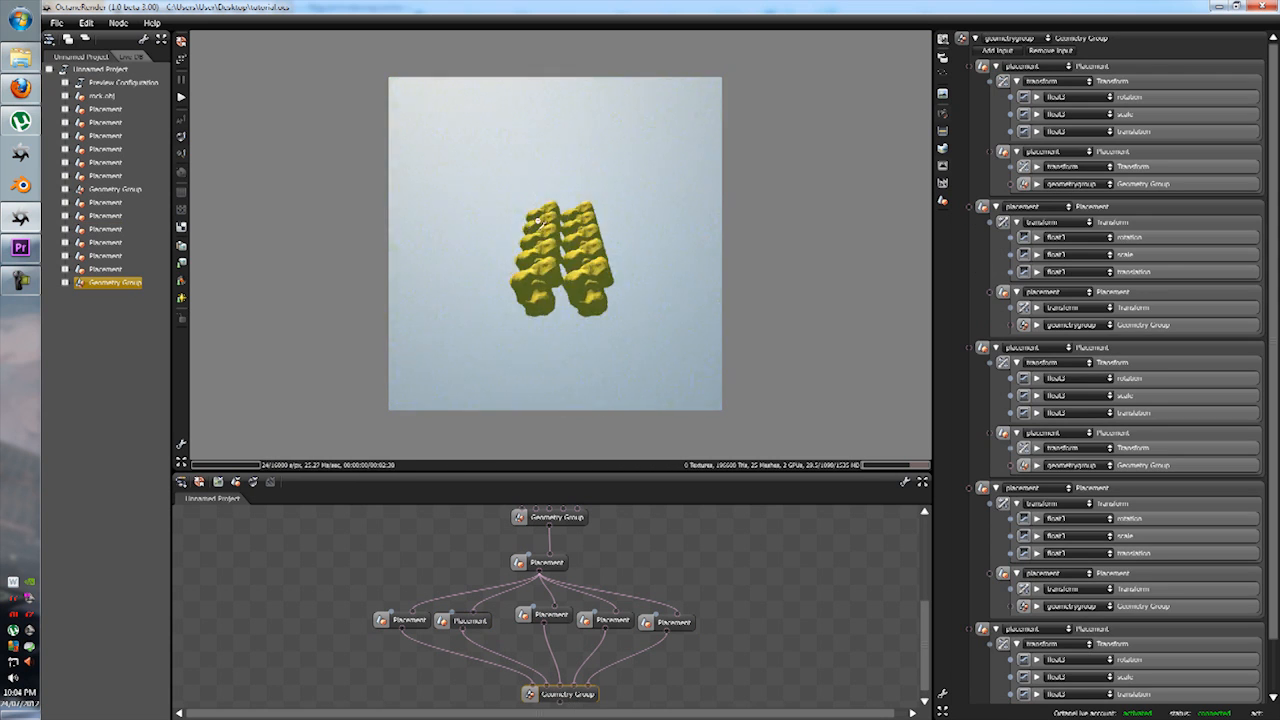
pyautogui.click(105, 242)
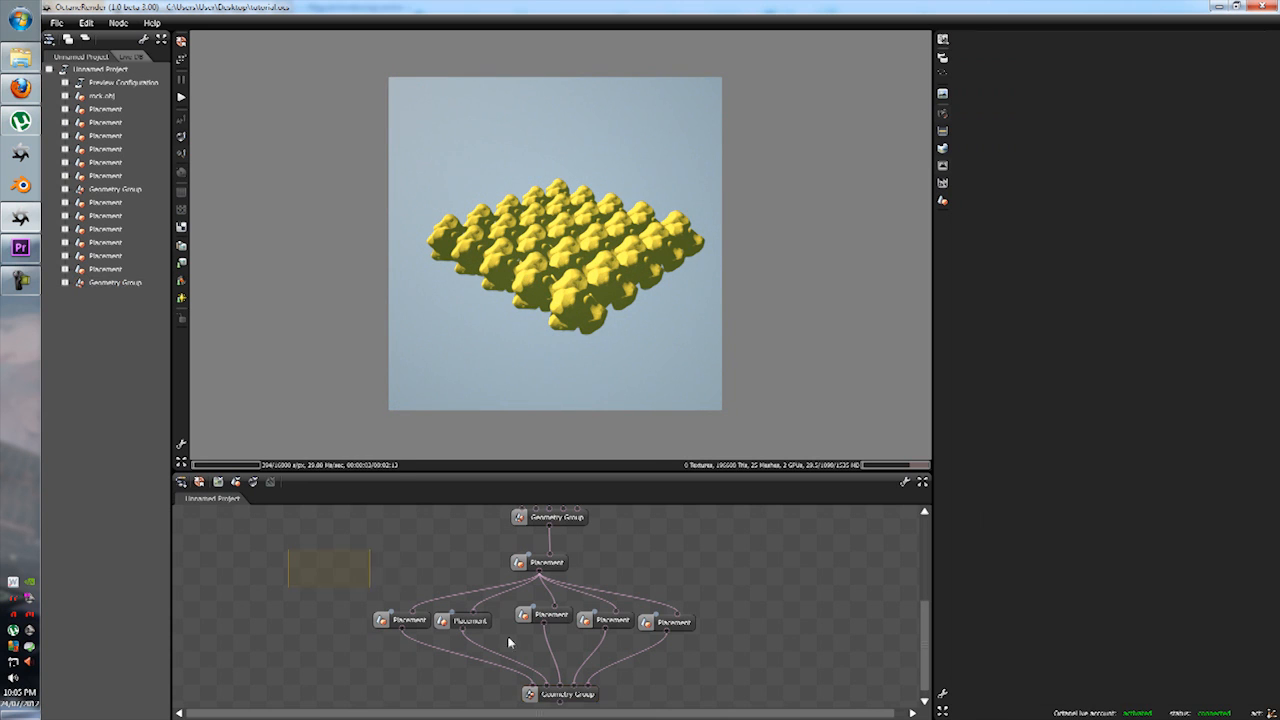
# Copy the selected placement network to create additional rock layers.
pyautogui.rightClick(549, 516)
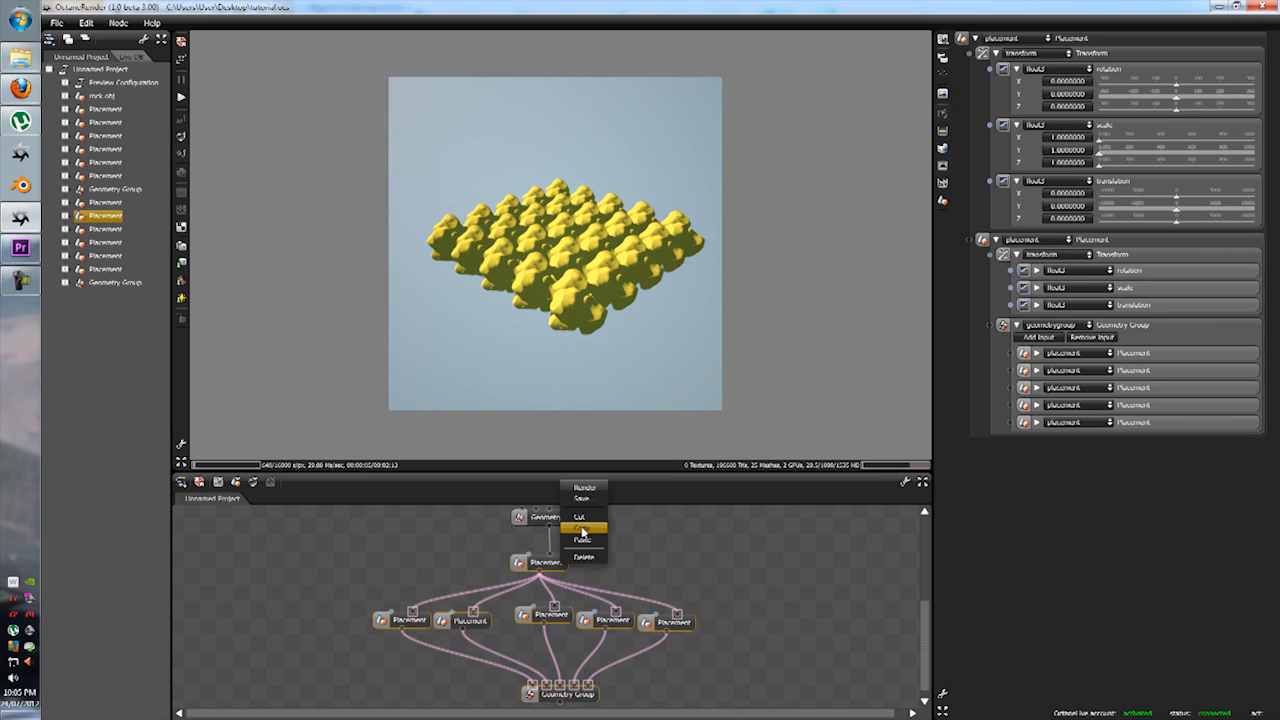
pyautogui.click(582, 540)
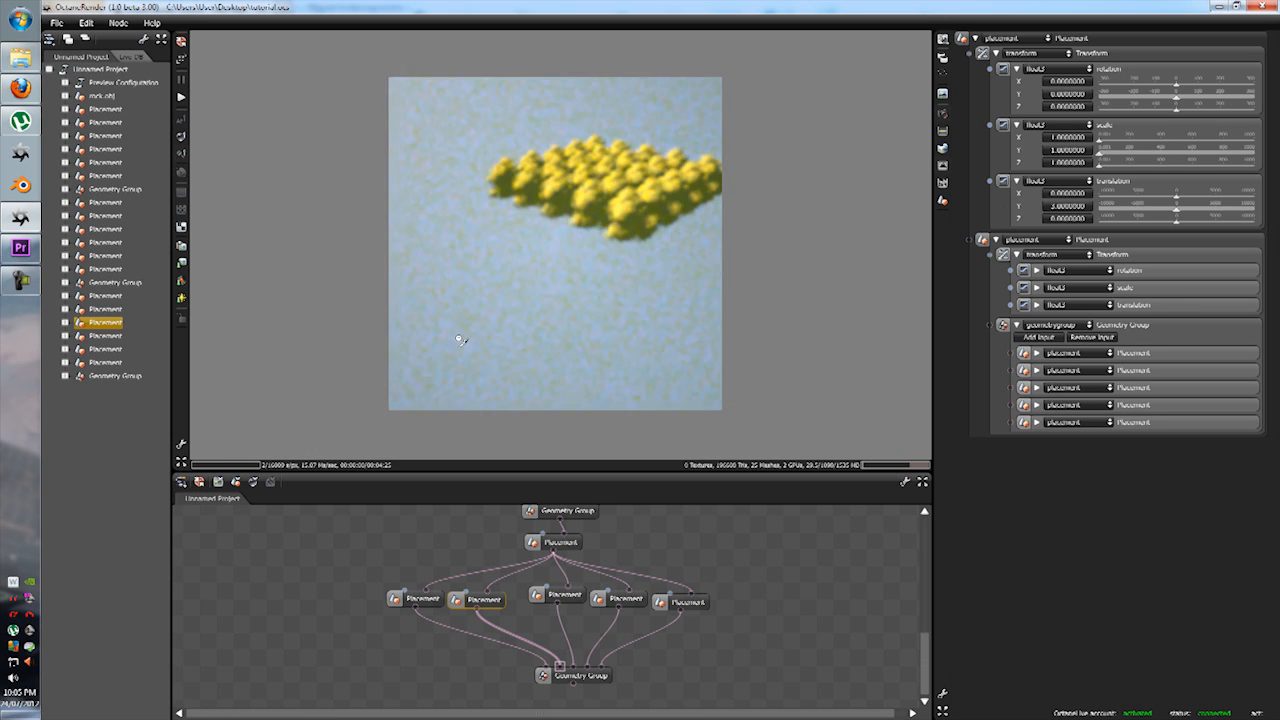
pyautogui.click(114, 375)
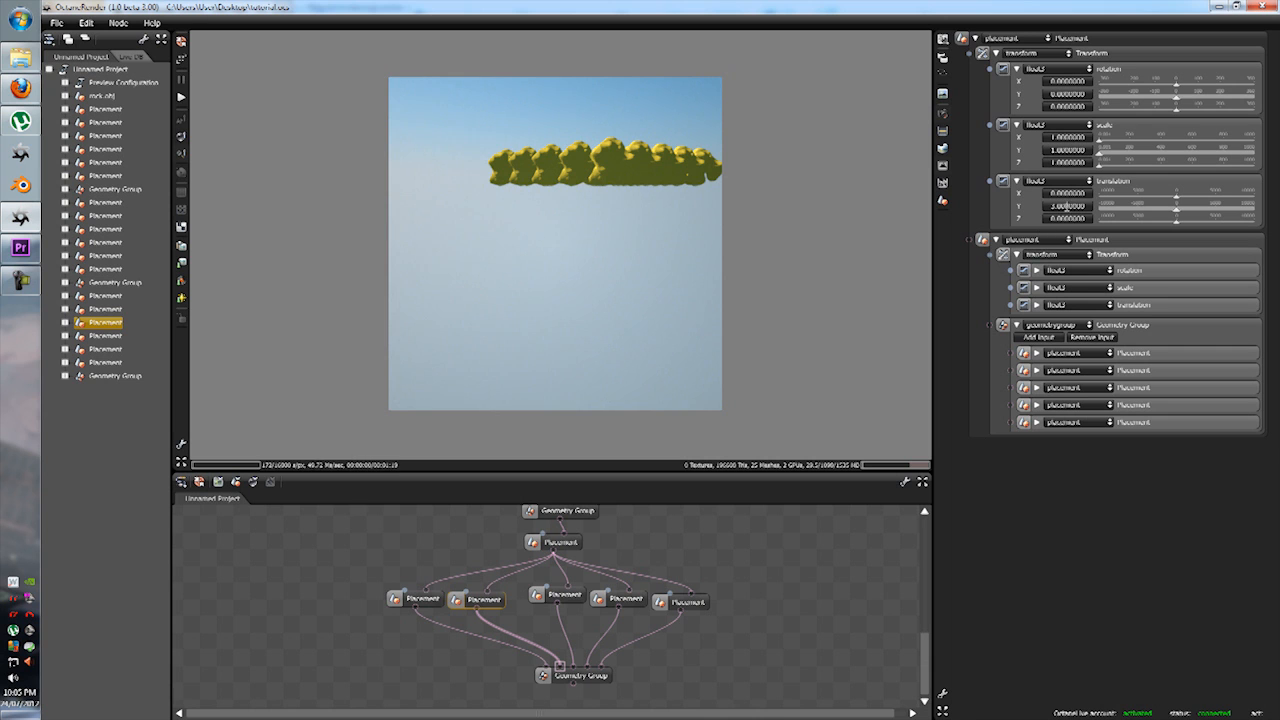
pyautogui.click(114, 375)
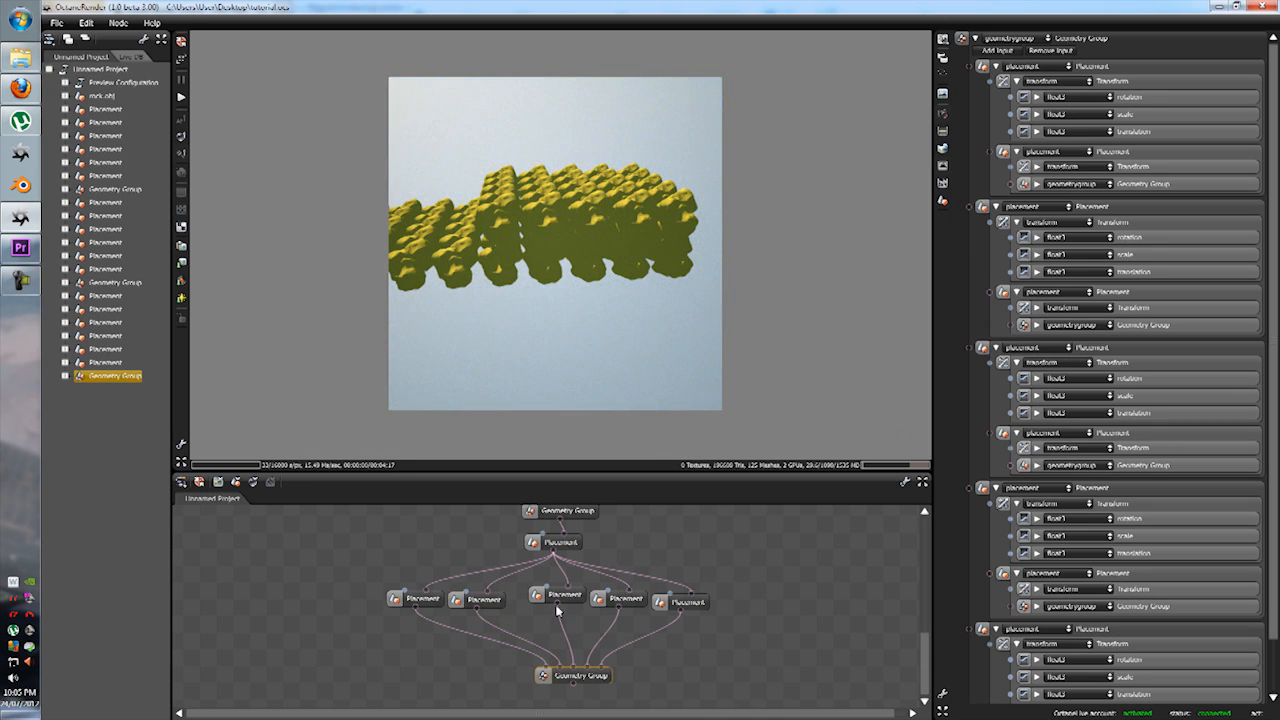
# Set each layer Placement's Translation Y (2, 8, …) to stack the rows into a cube.
pyautogui.click(562, 595)
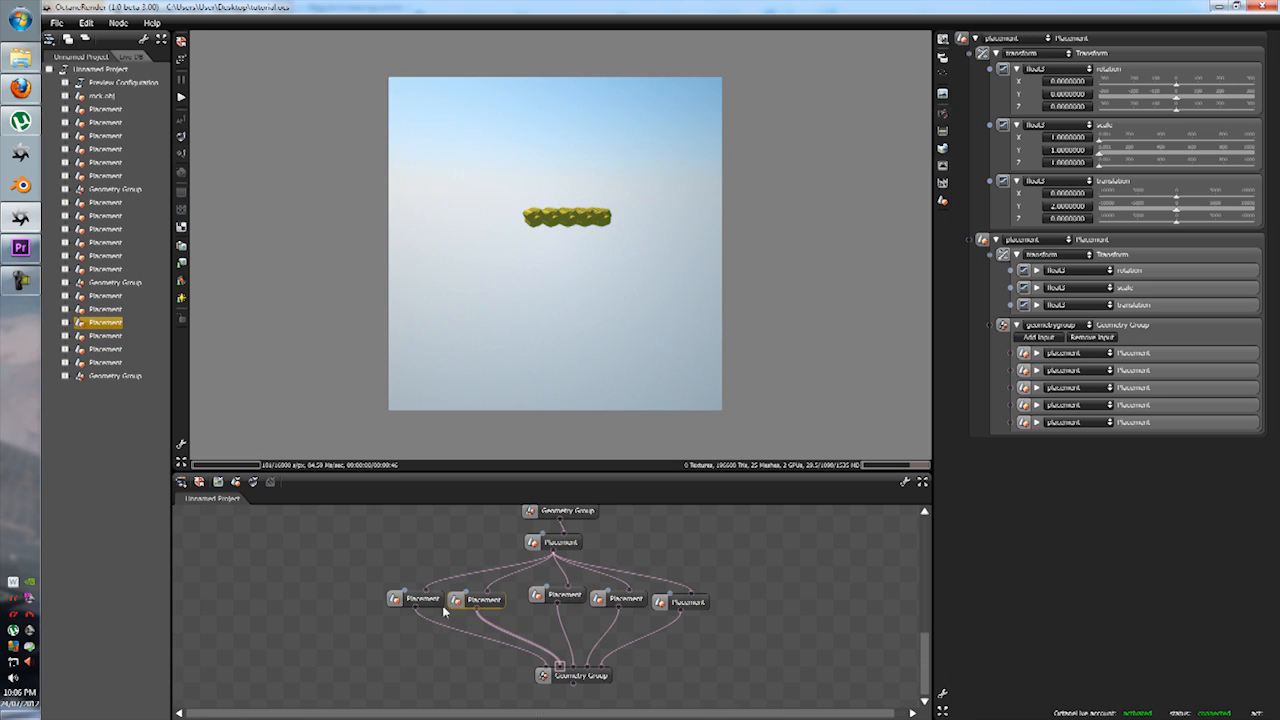
pyautogui.click(580, 674)
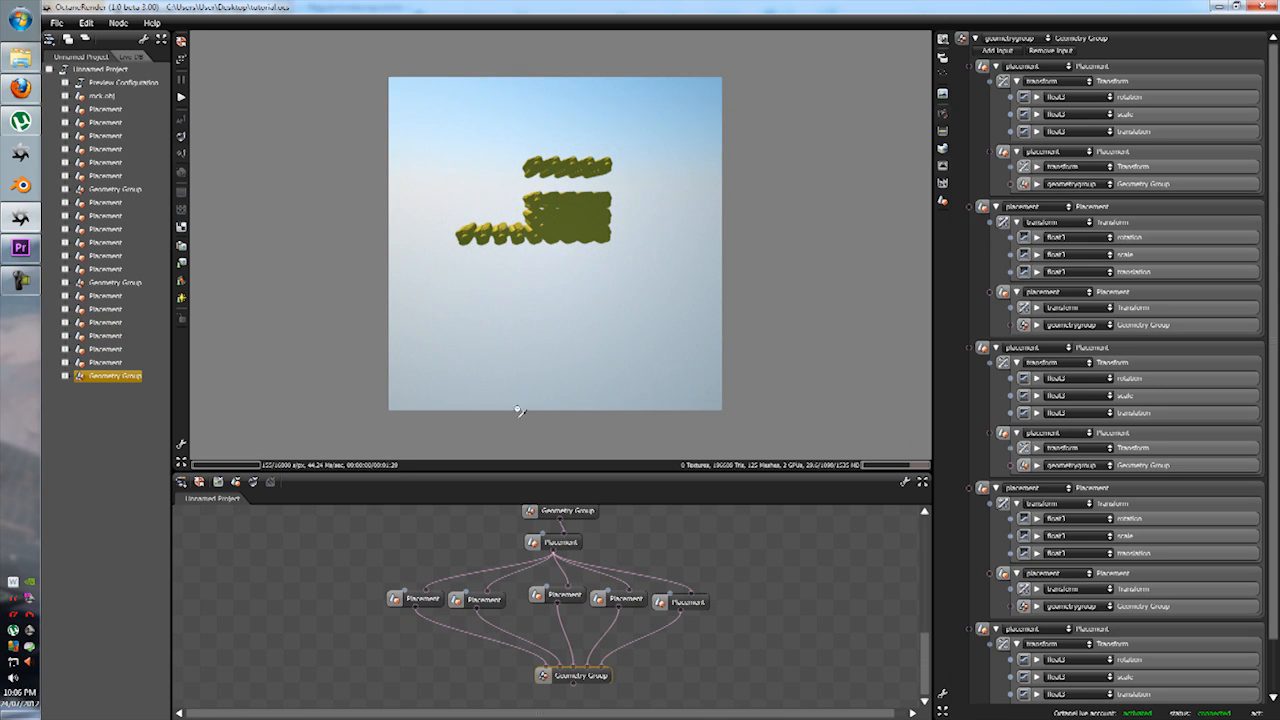
pyautogui.click(405, 599)
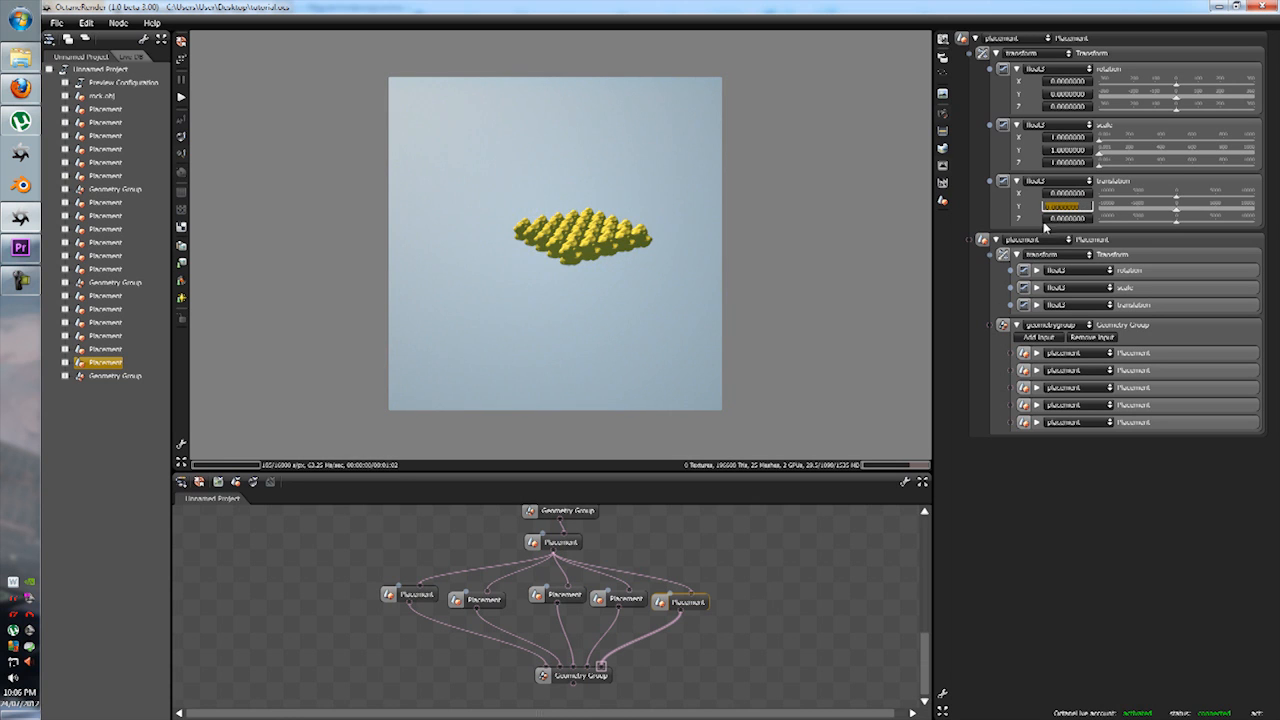
pyautogui.click(114, 375)
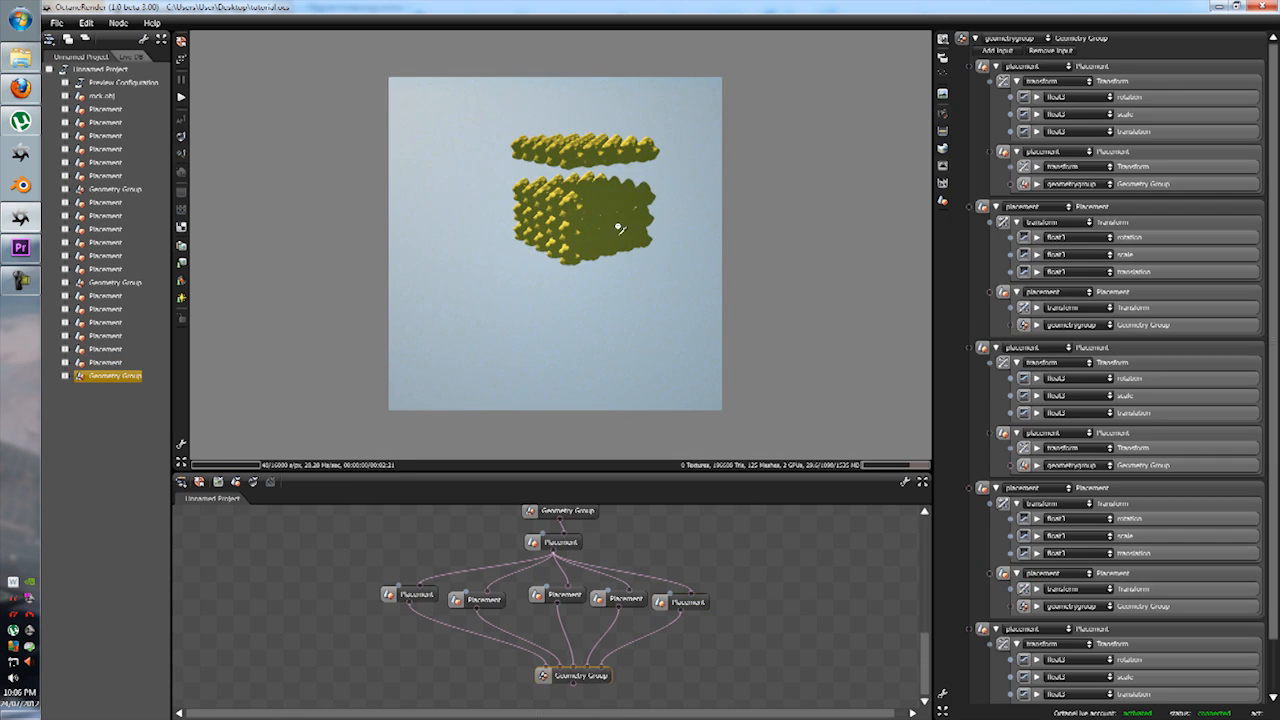
pyautogui.click(105, 362)
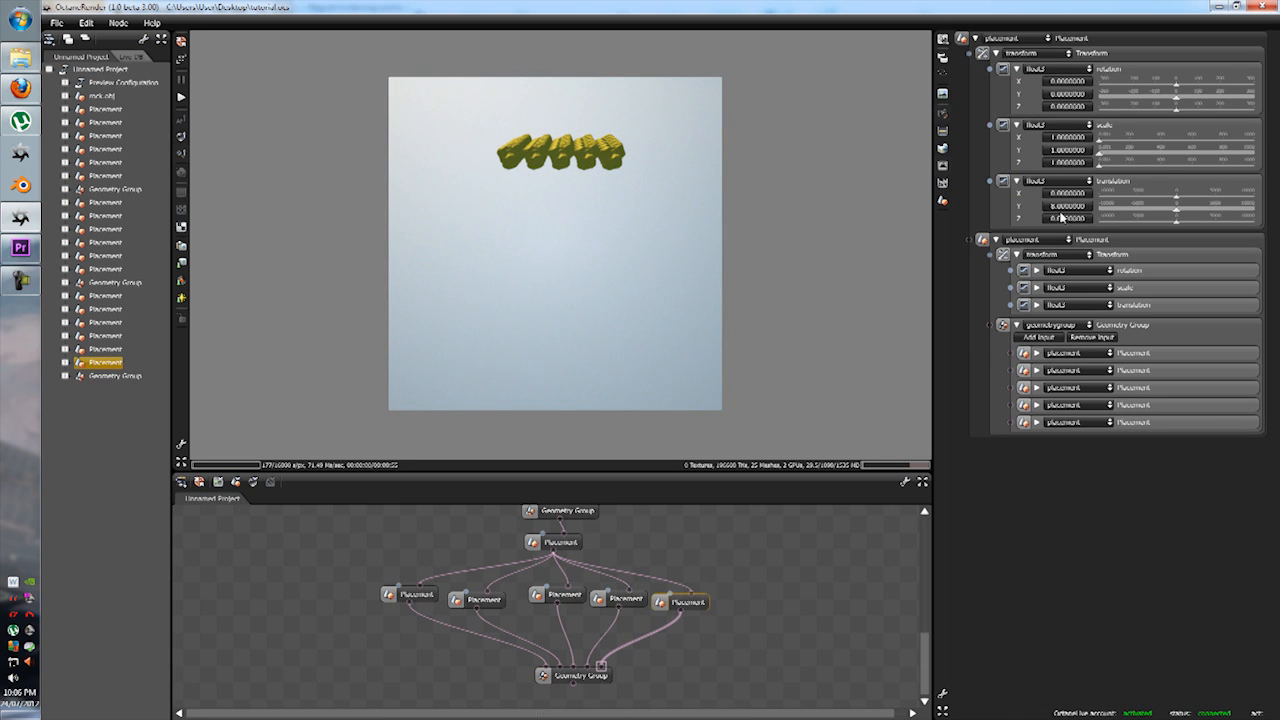
pyautogui.click(114, 375)
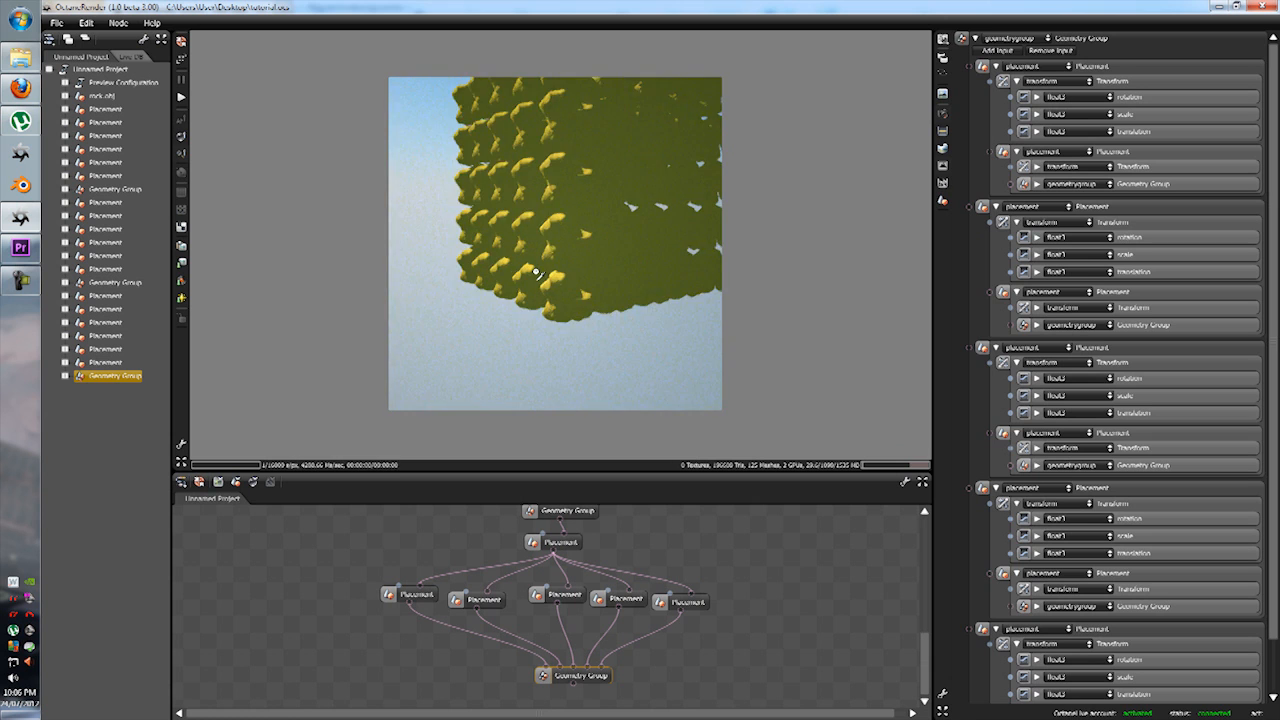
pyautogui.click(1130, 342)
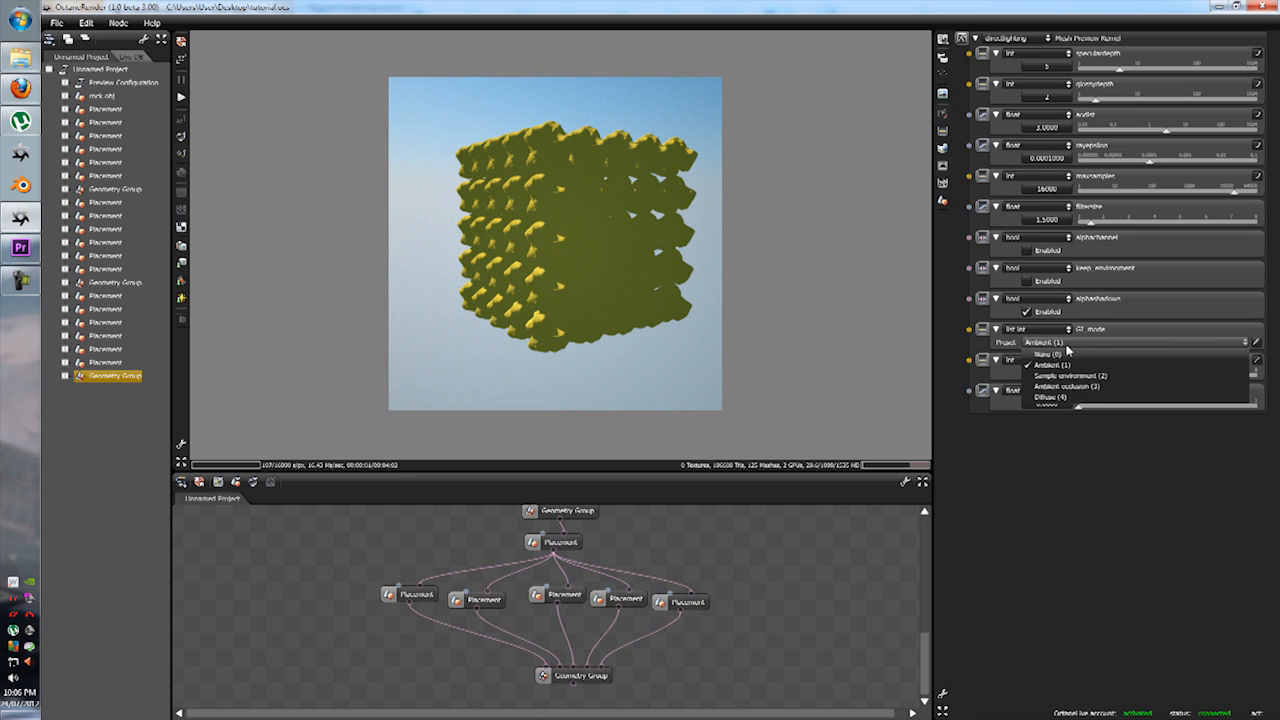
# Change the GI mode from Ambient to Sample environment.
pyautogui.click(1070, 375)
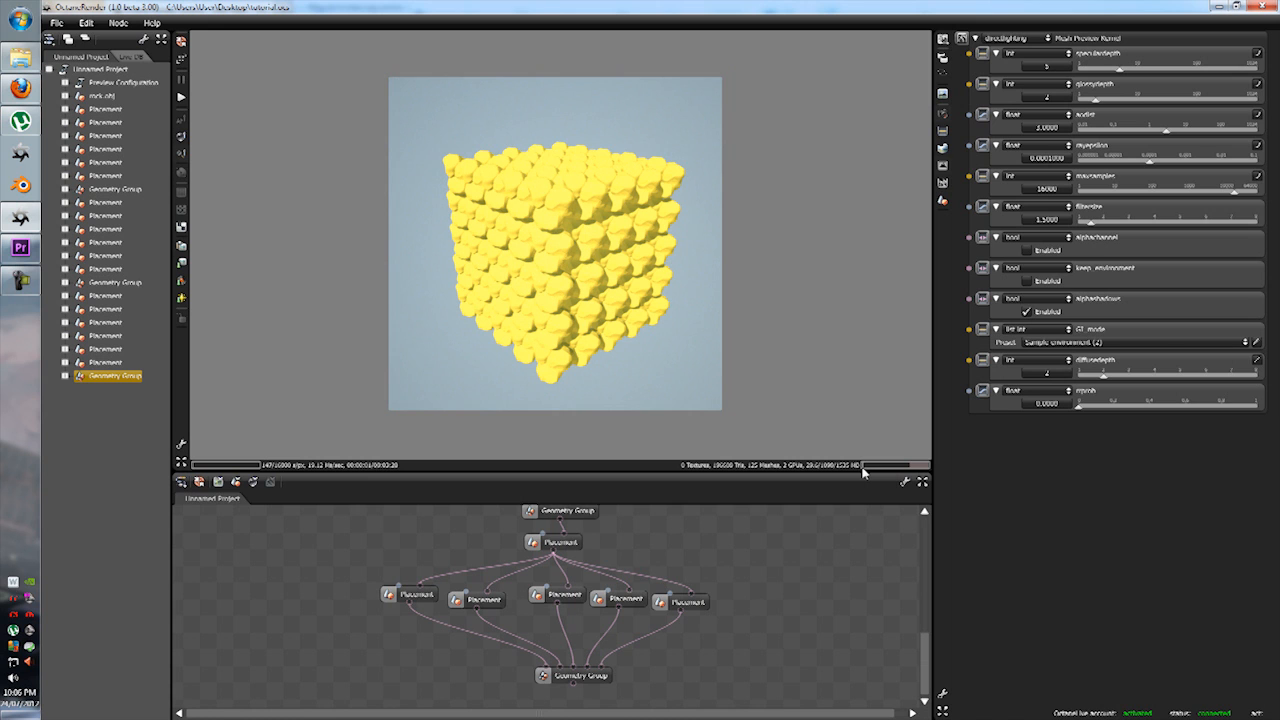
pyautogui.moveTo(577, 663)
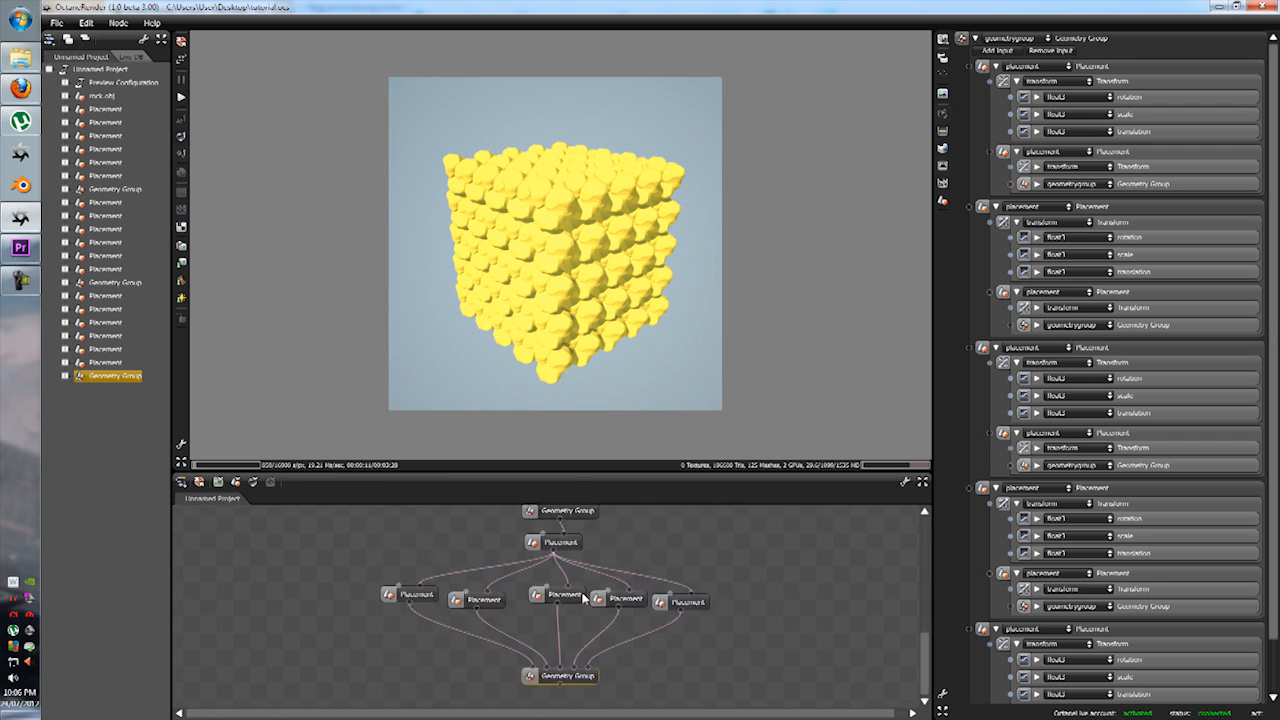
pyautogui.moveTo(535, 270)
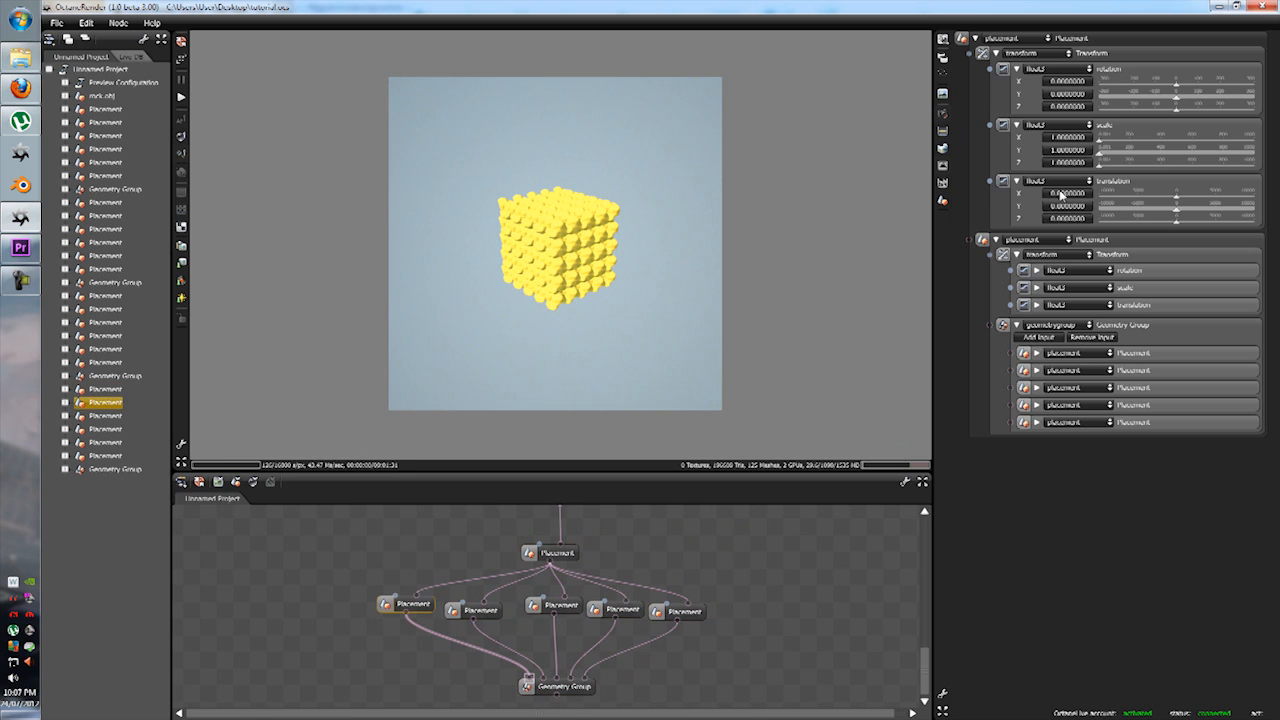
# Set the new Placement's Translation Y to stack the cube upward, then view the column.
pyautogui.click(472, 610)
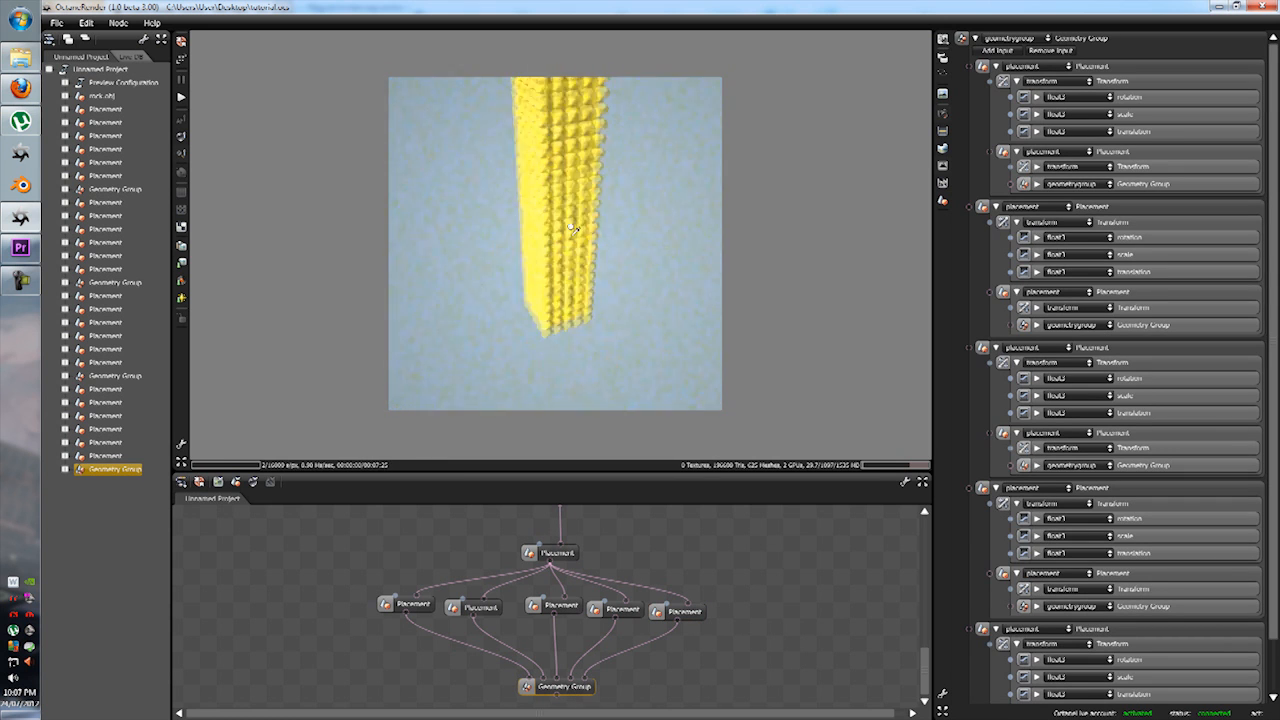
pyautogui.moveTo(572, 228); pyautogui.dragTo(760, 307)
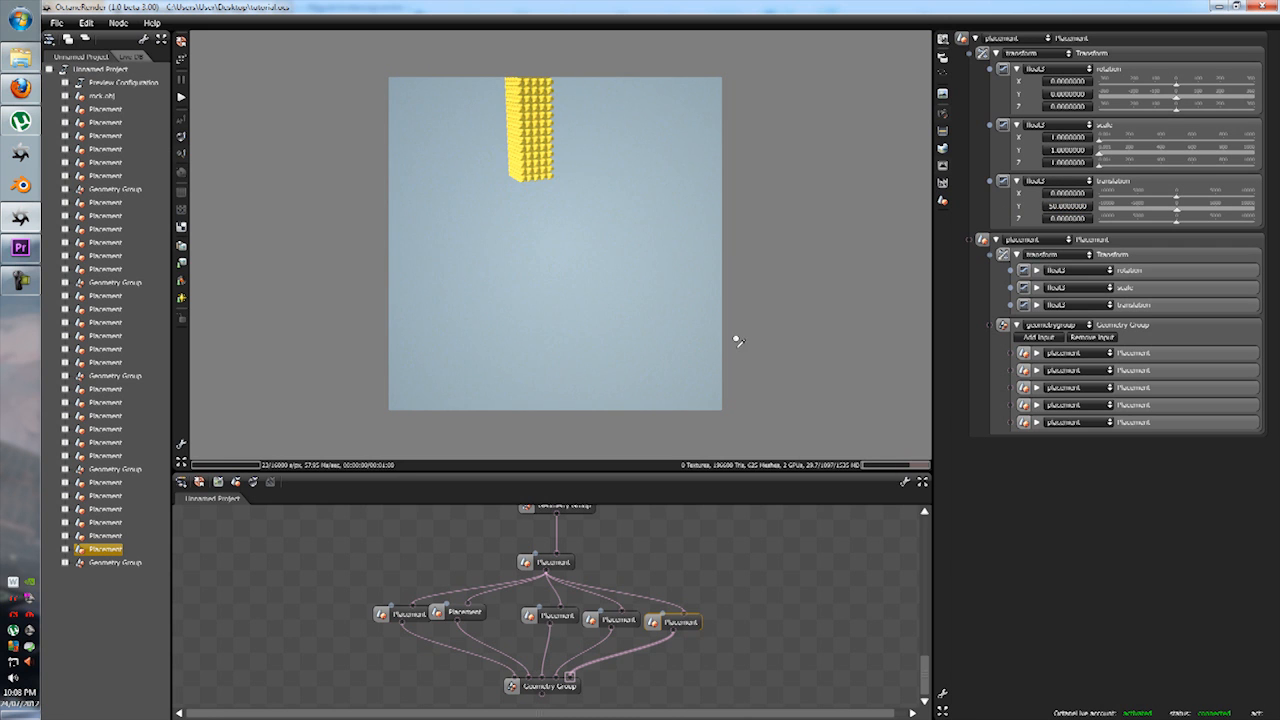
# Set the column Placement's Scale X/Y/Z to 2 and Translation Y to 10.
pyautogui.click(115, 562)
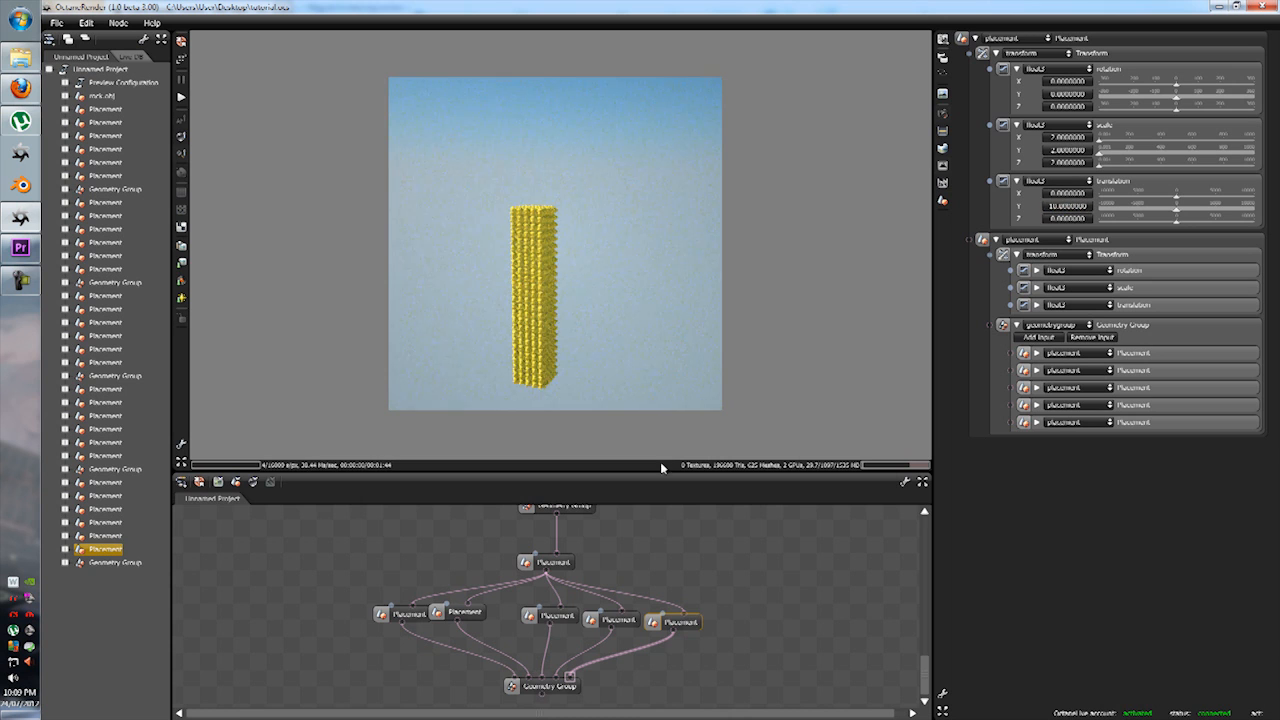
pyautogui.click(115, 562)
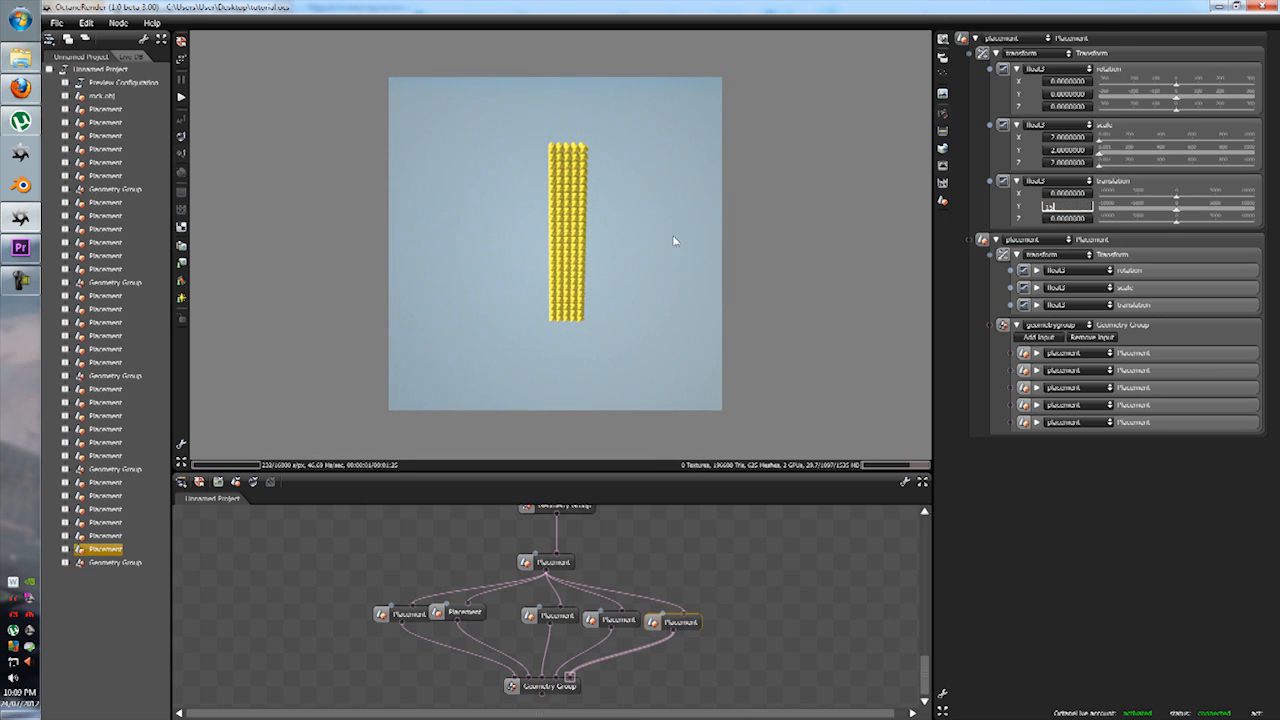
pyautogui.click(114, 562)
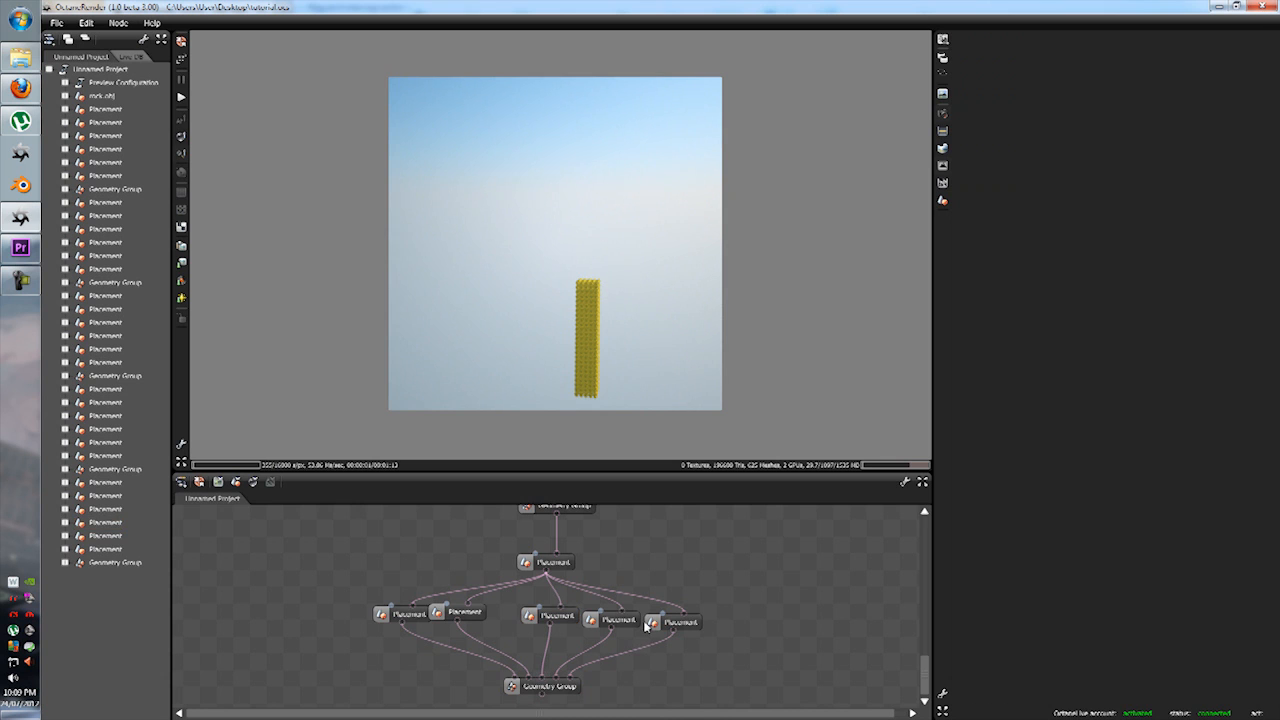
# Select the top Geometry Group of the rock towers.
pyautogui.click(677, 621)
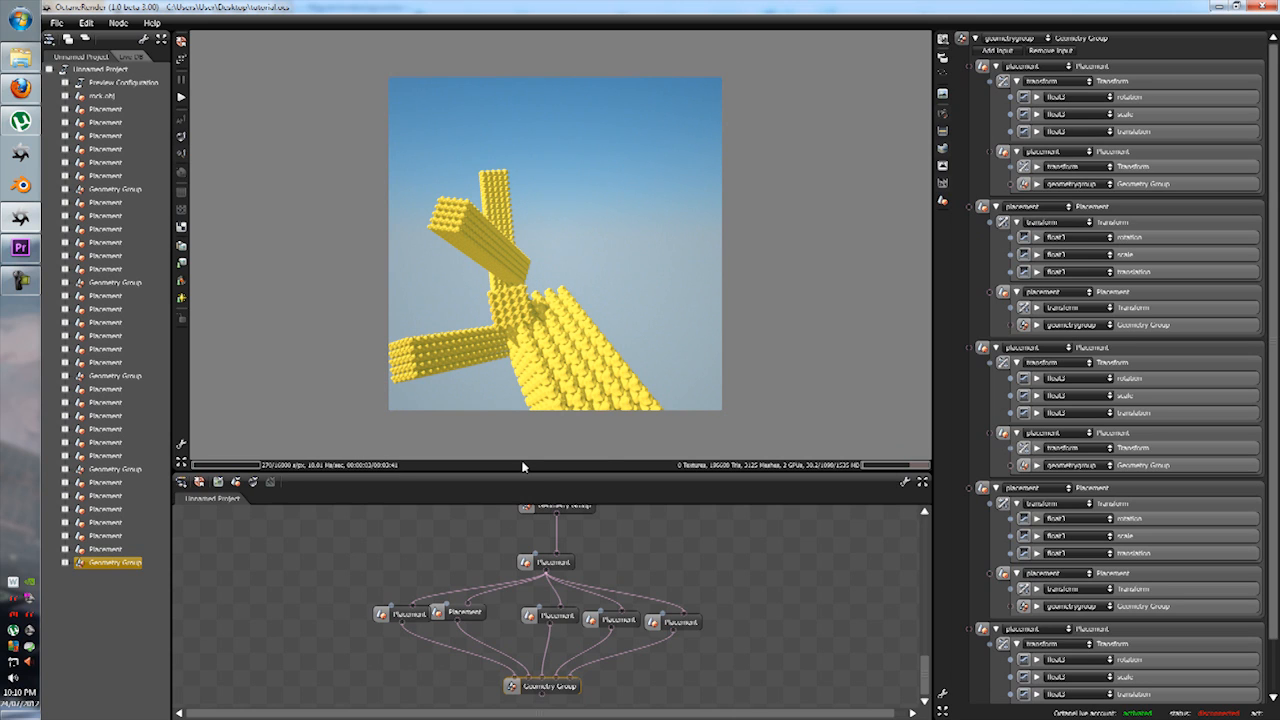
pyautogui.moveTo(522, 466)
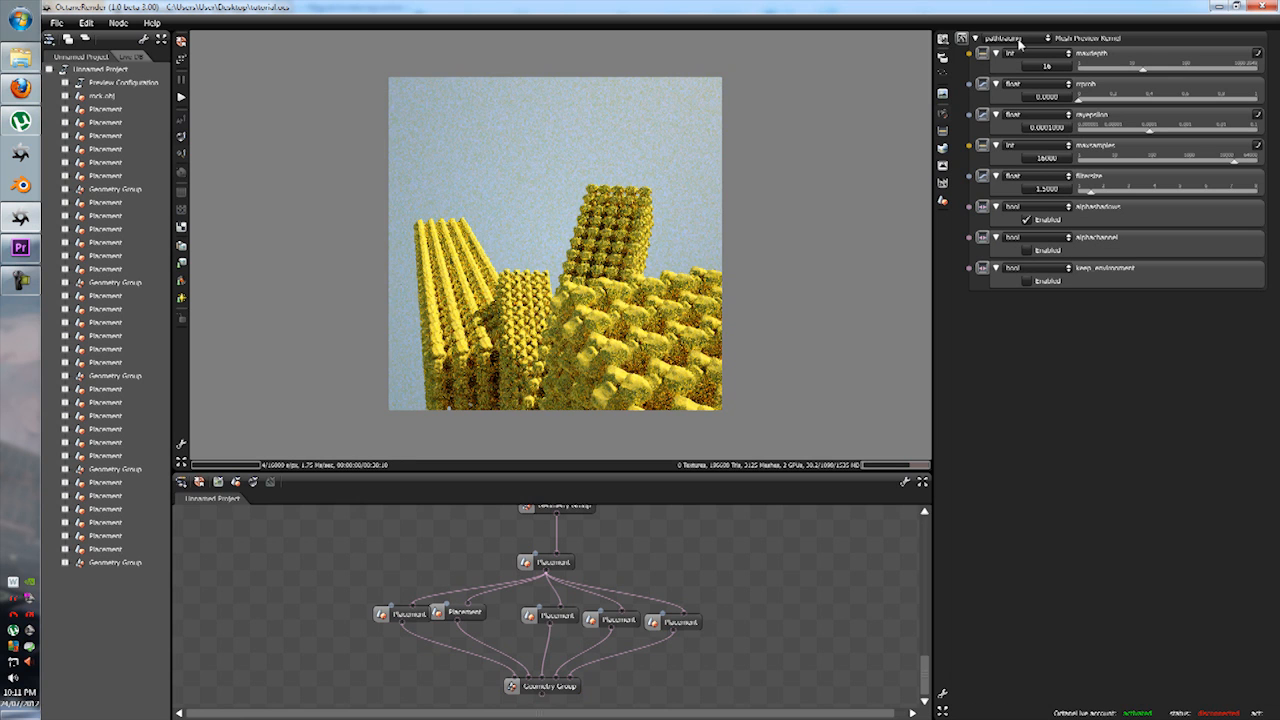
# Switch the render kernel back to directlighting with Ambient occlusion GI.
pyautogui.click(1002, 38)
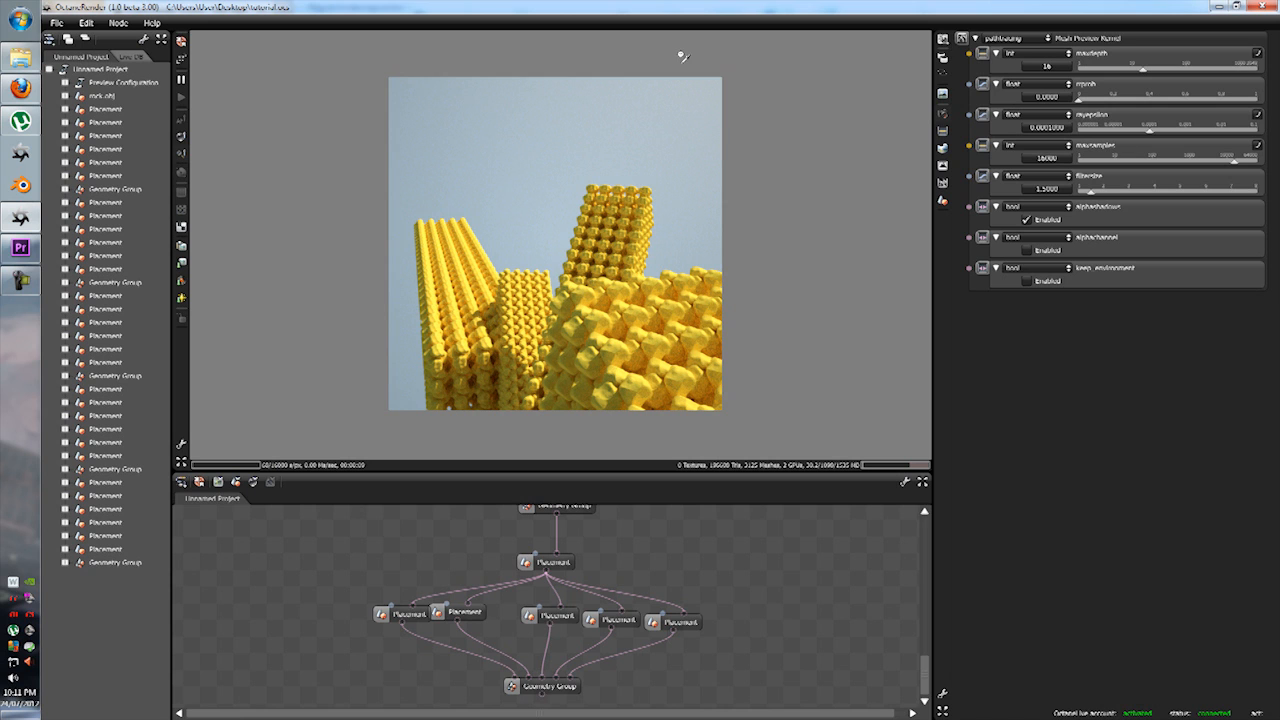
pyautogui.click(1025, 53)
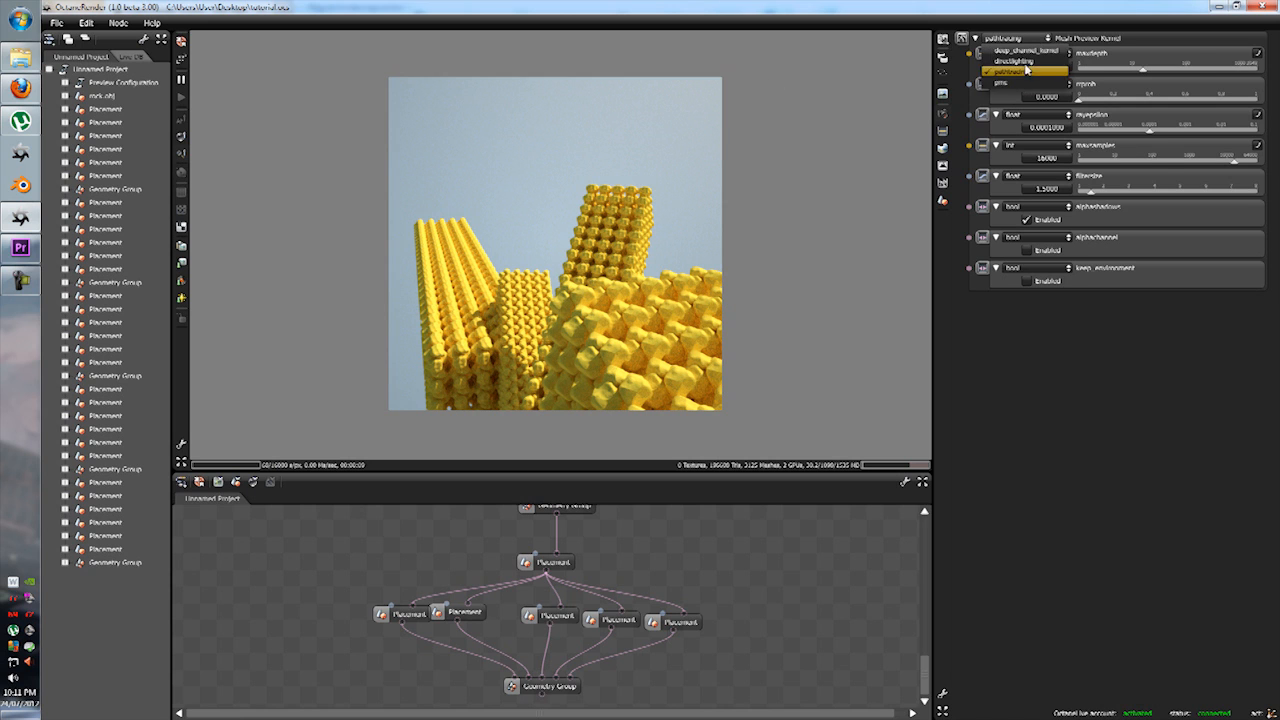
pyautogui.click(1013, 38)
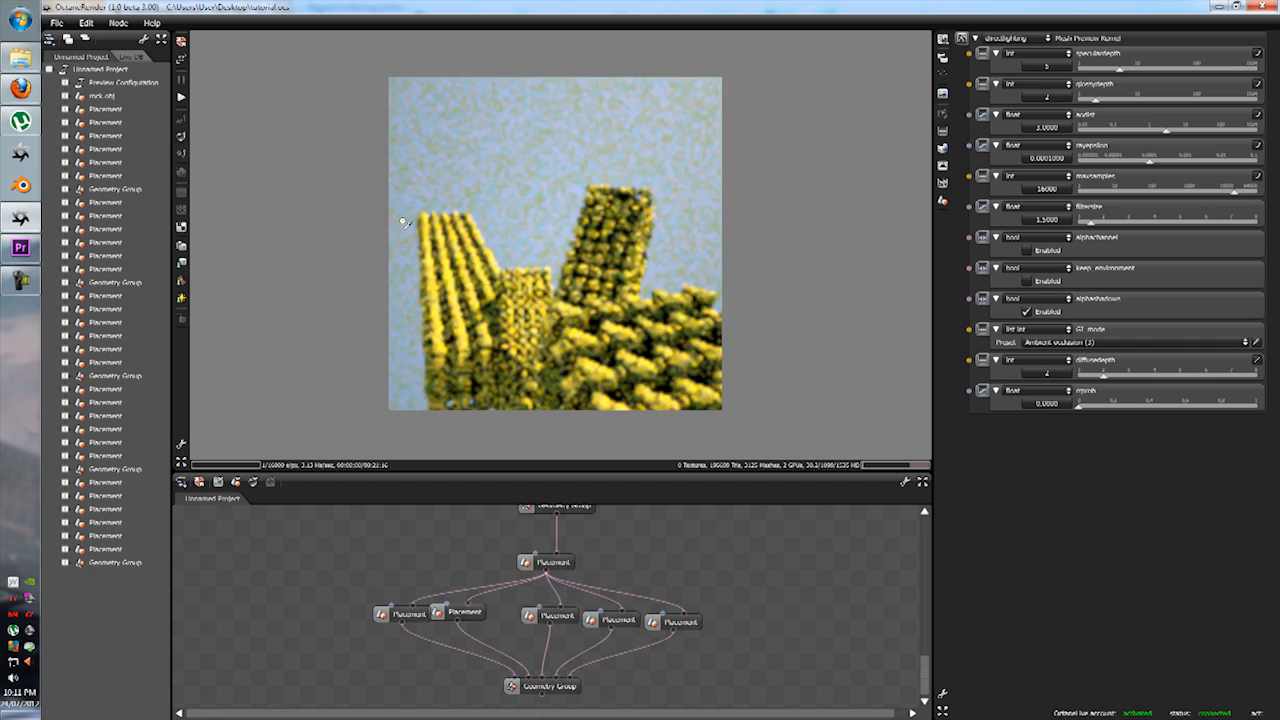